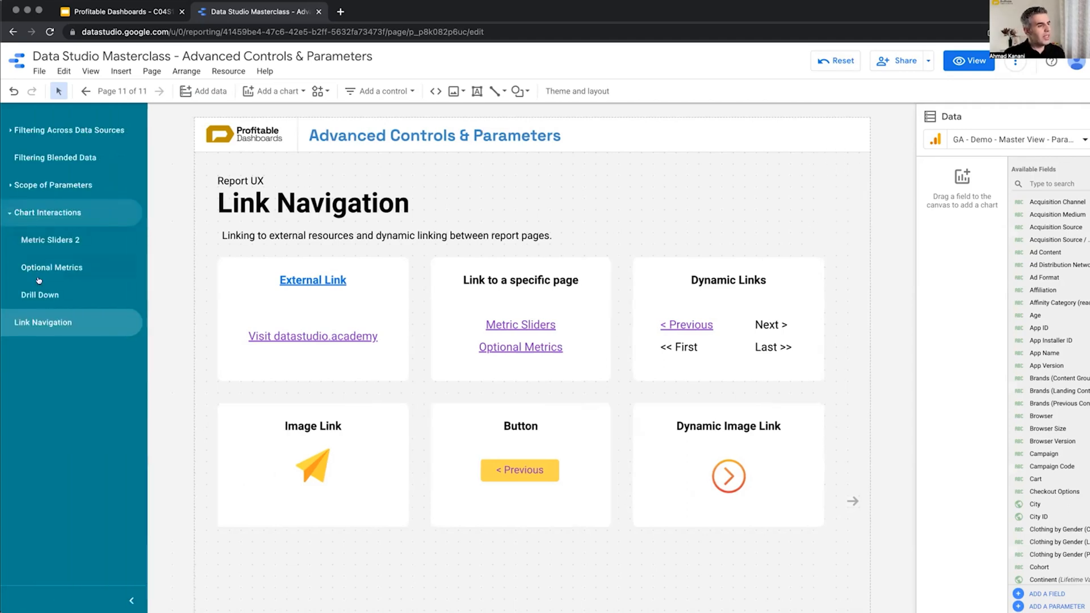
# Go to the Drill Down page, then switch to the Facebook Ads dashboard template tab
pyautogui.click(41, 295)
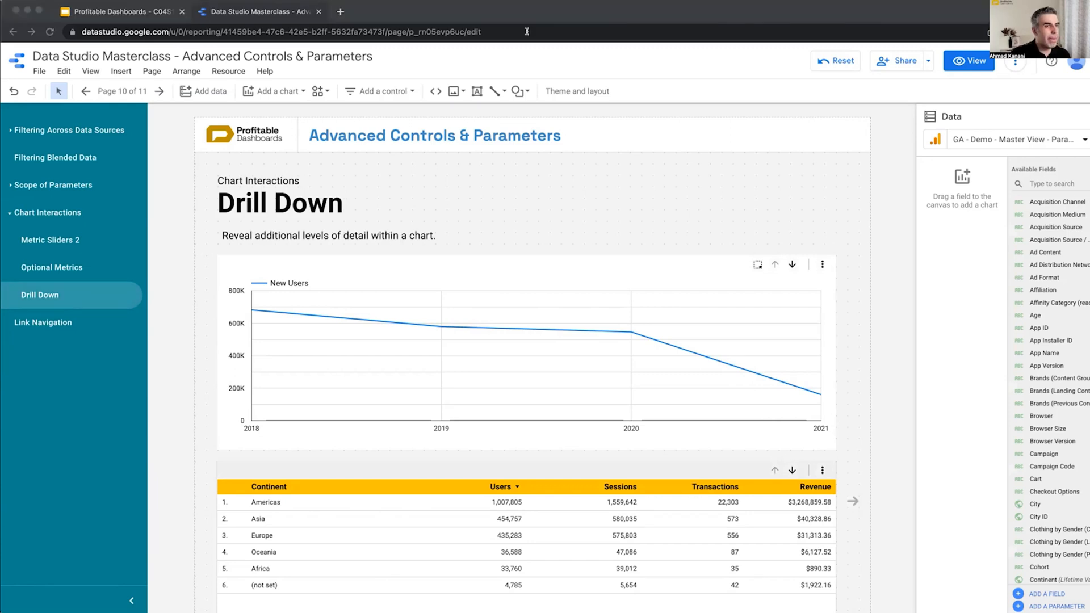
pyautogui.moveTo(348, 365)
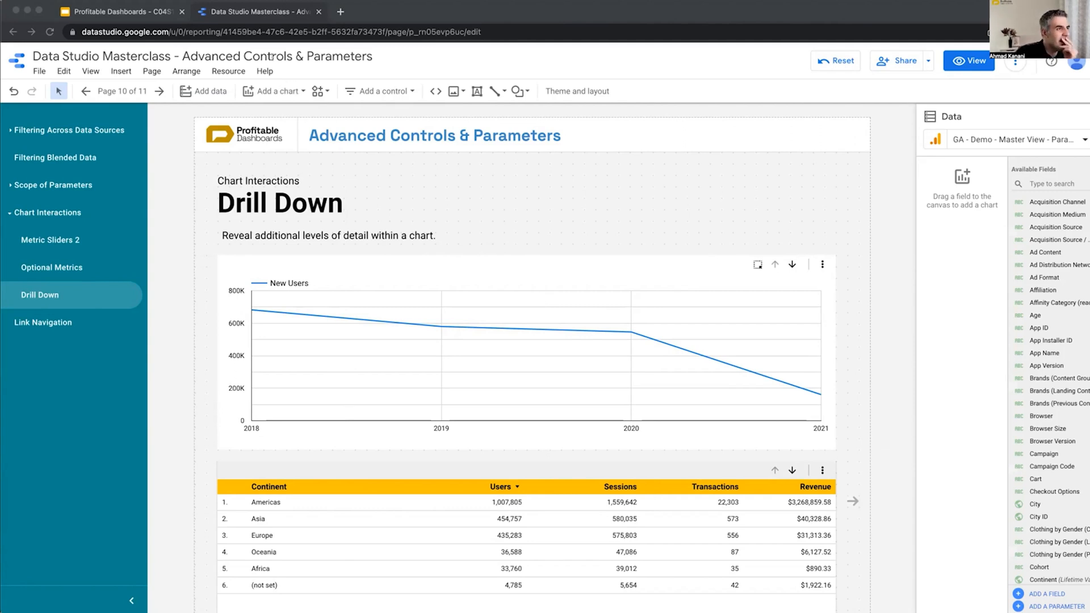
pyautogui.moveTo(363, 345)
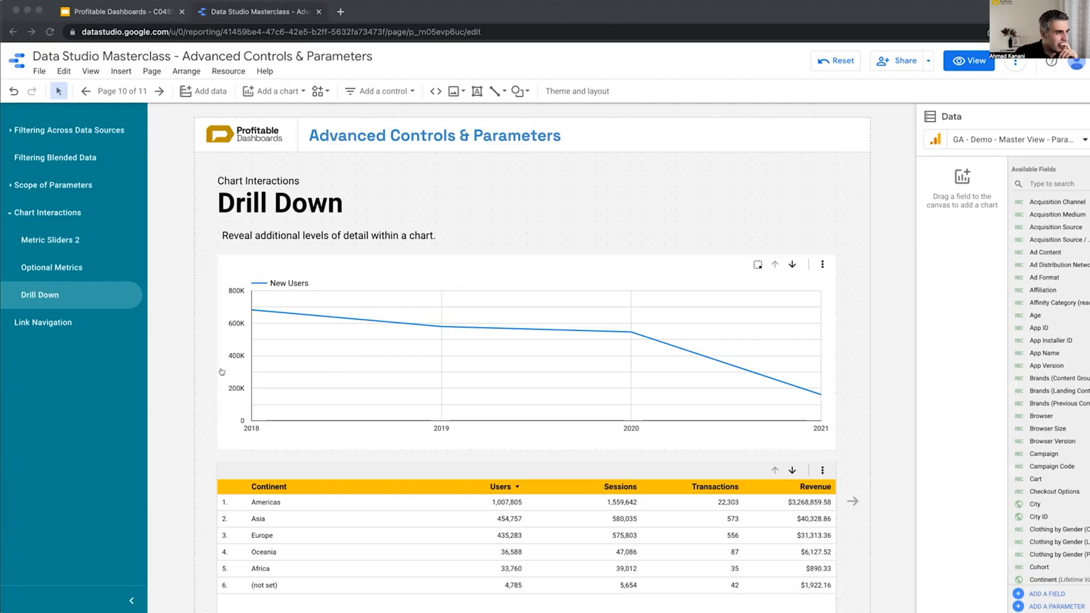
pyautogui.click(396, 11)
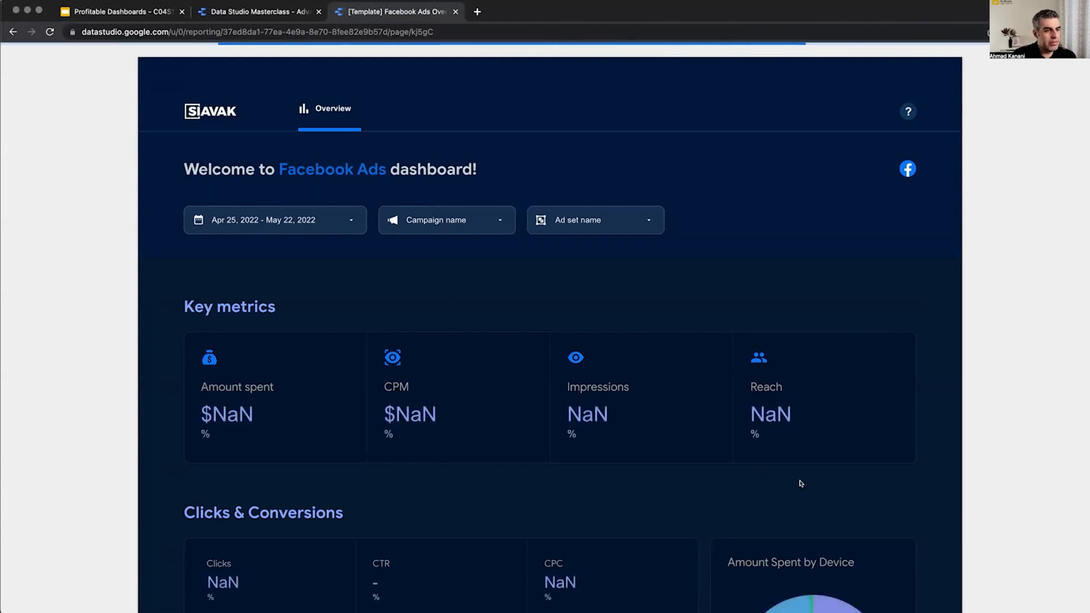
# Scroll down the Facebook Ads template to the Conversions section and its timeline chart
pyautogui.scroll(-3)
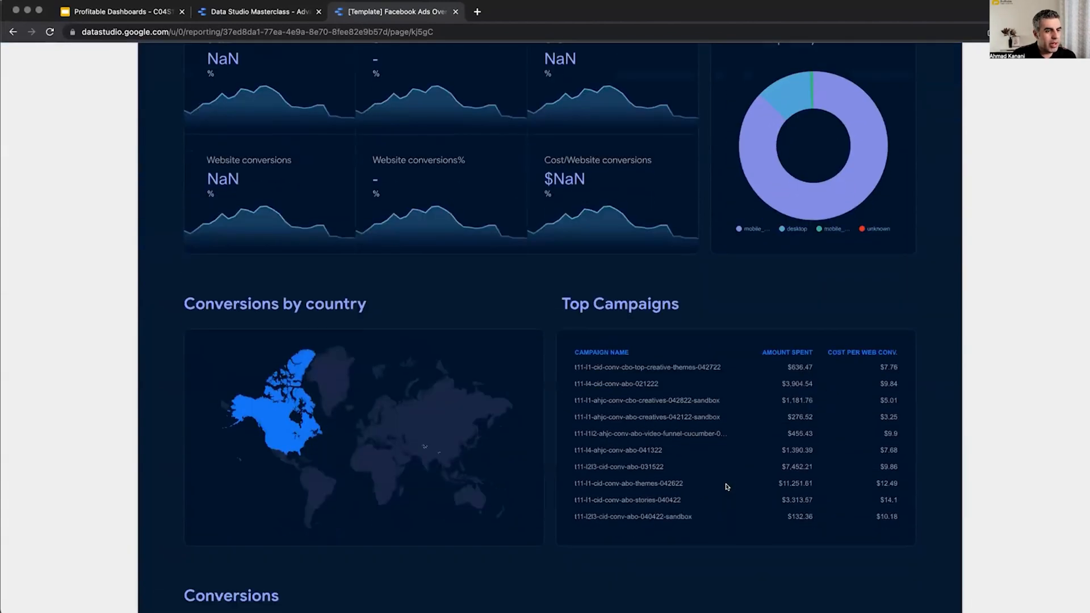
pyautogui.scroll(-3)
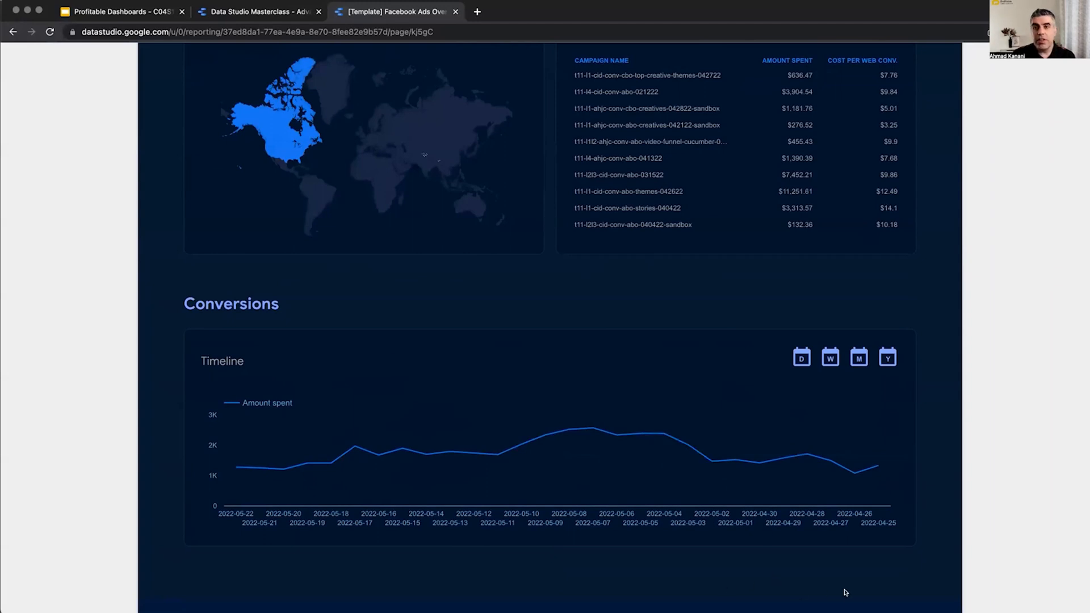
pyautogui.moveTo(331, 463)
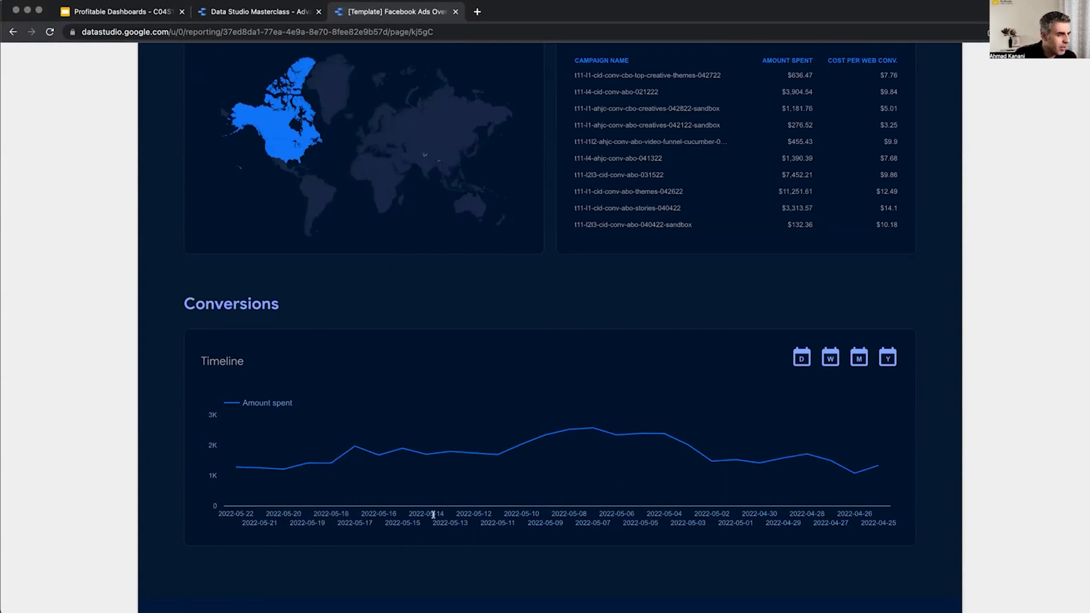
pyautogui.moveTo(510, 527)
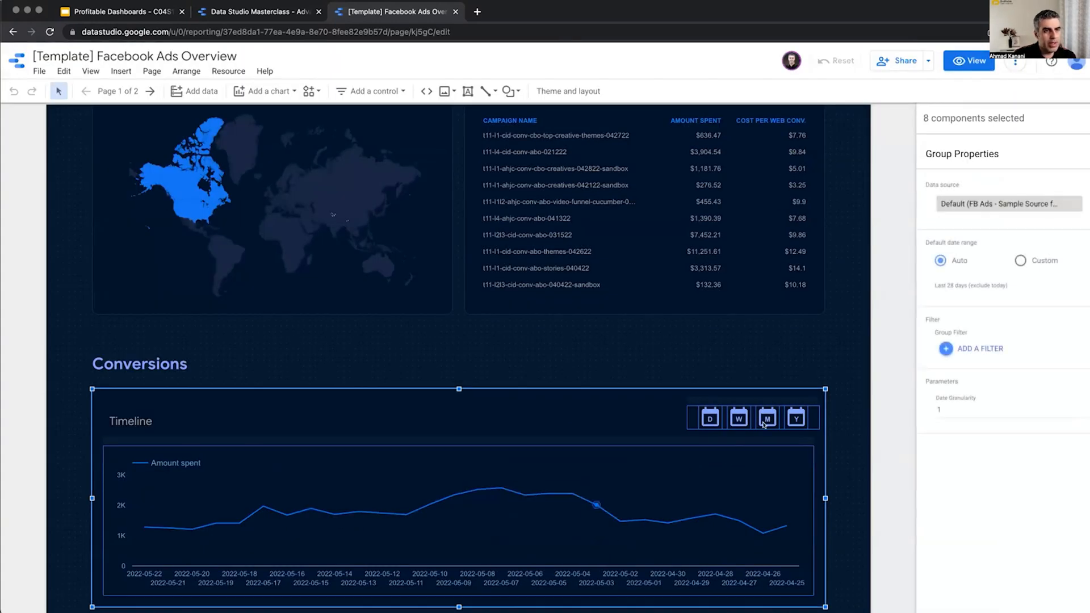
# Leave edit mode so the dashboard shows the daily Conversions timeline in view mode
pyautogui.click(451, 515)
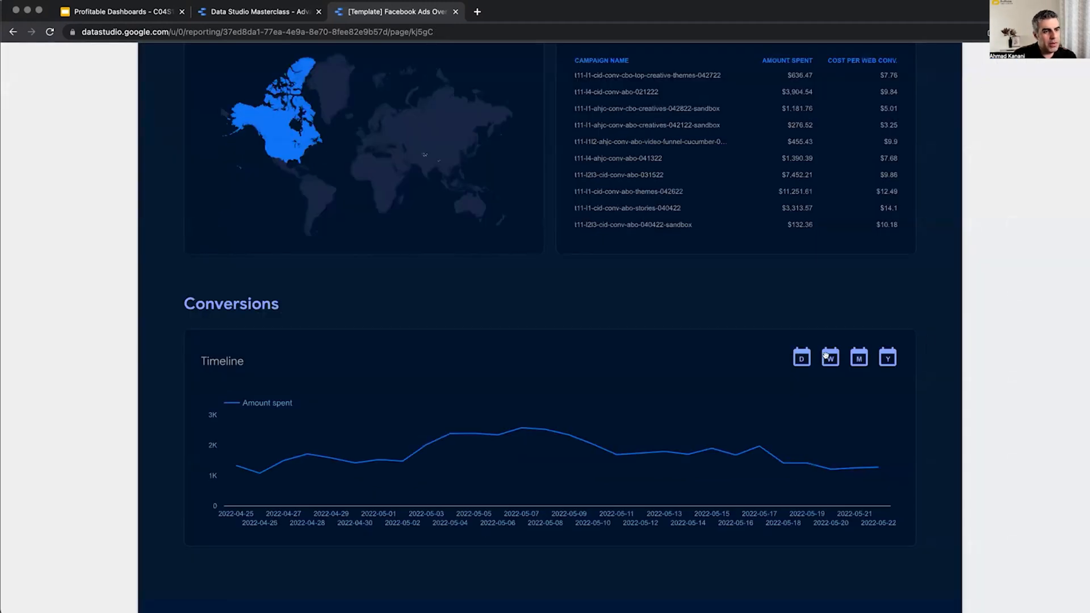
# Switch the Conversions timeline through weekly, monthly and yearly granularity, then back to daily
pyautogui.click(828, 358)
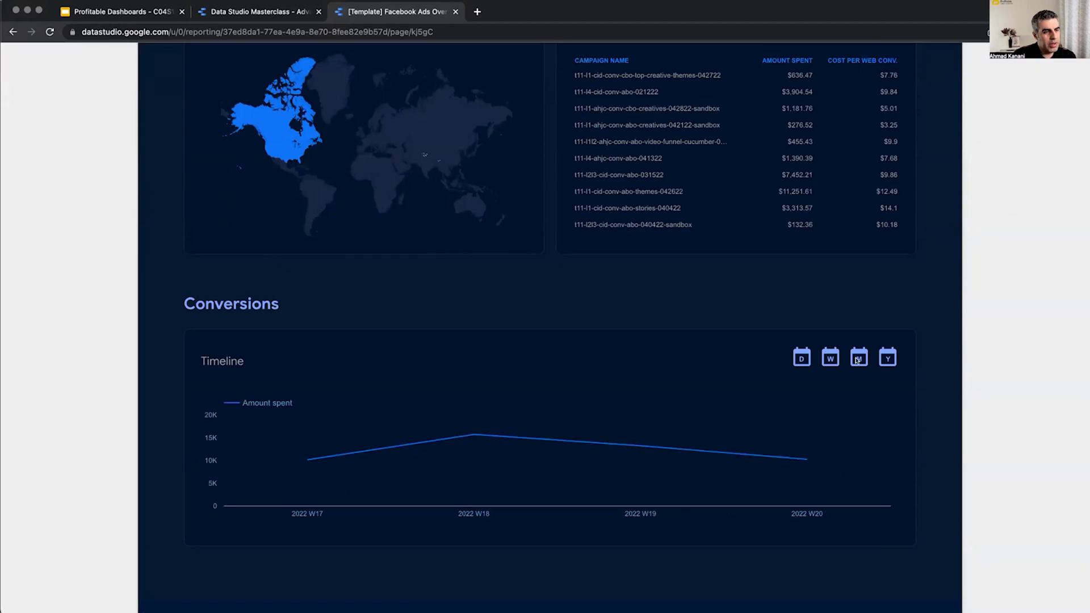
pyautogui.click(858, 357)
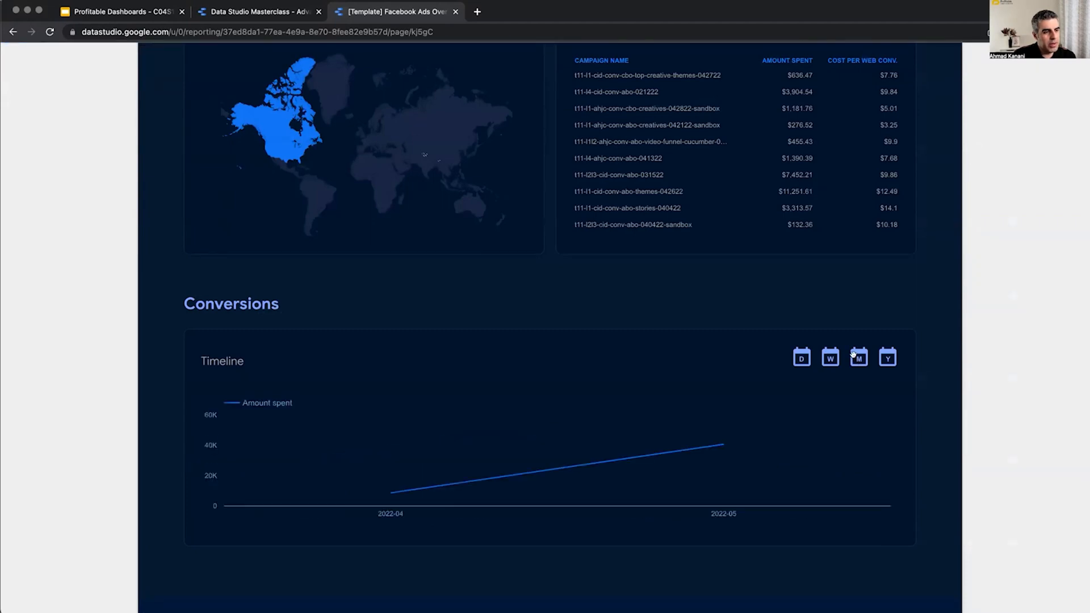
pyautogui.click(888, 356)
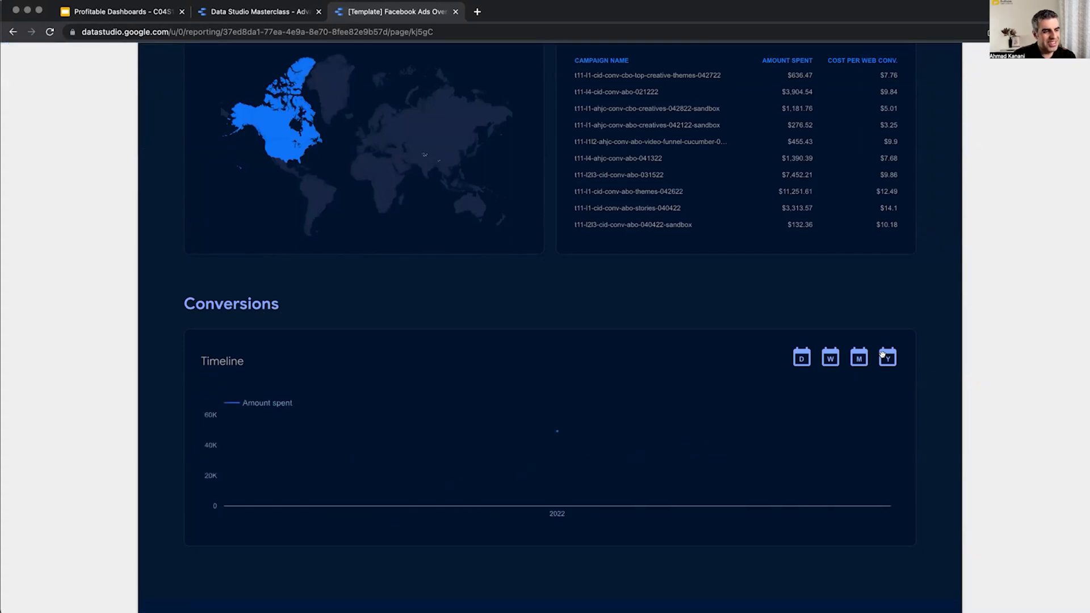
pyautogui.click(801, 357)
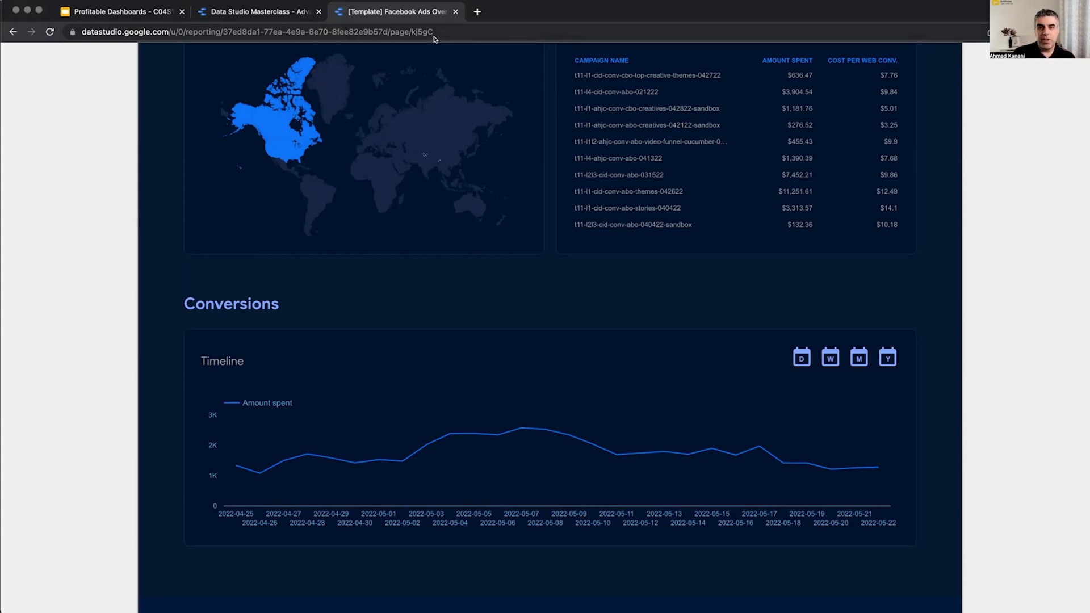
pyautogui.moveTo(728, 405)
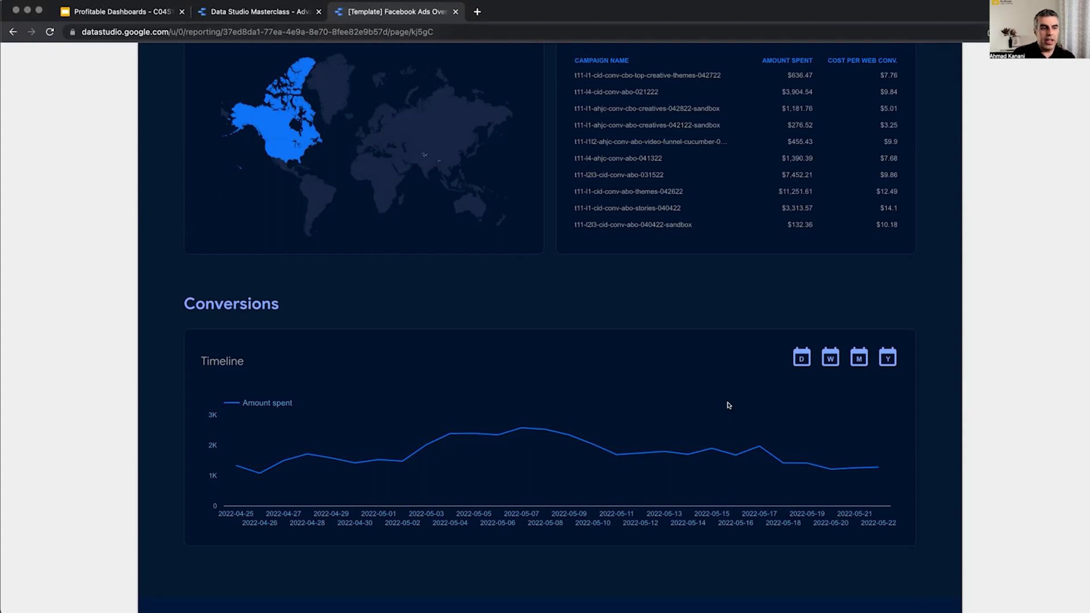
pyautogui.moveTo(591, 444)
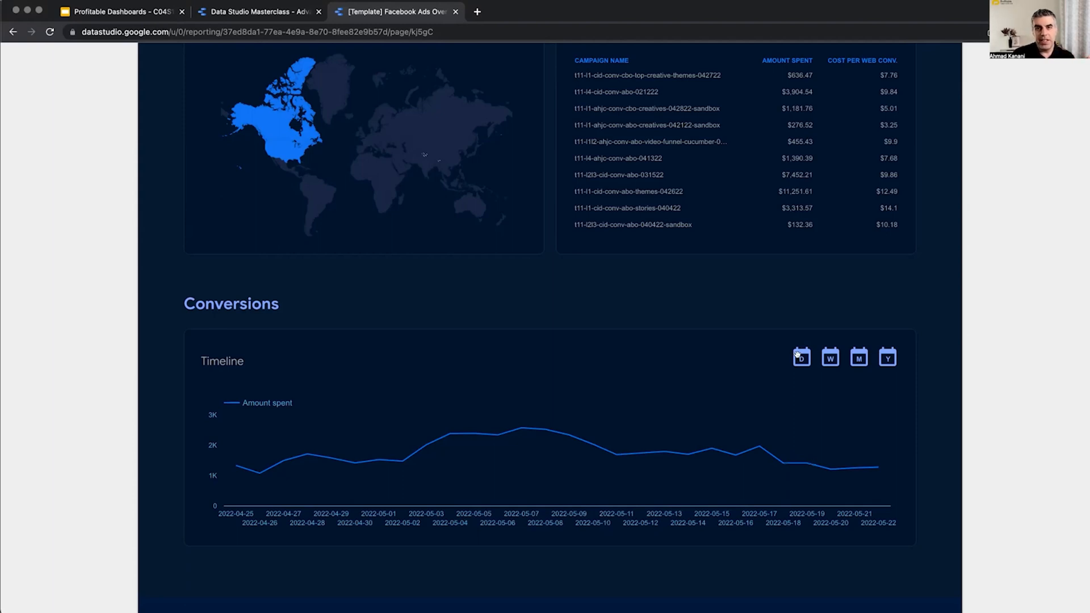
# Toggle the timeline again between weekly, monthly and daily granularity, ending on daily
pyautogui.click(829, 358)
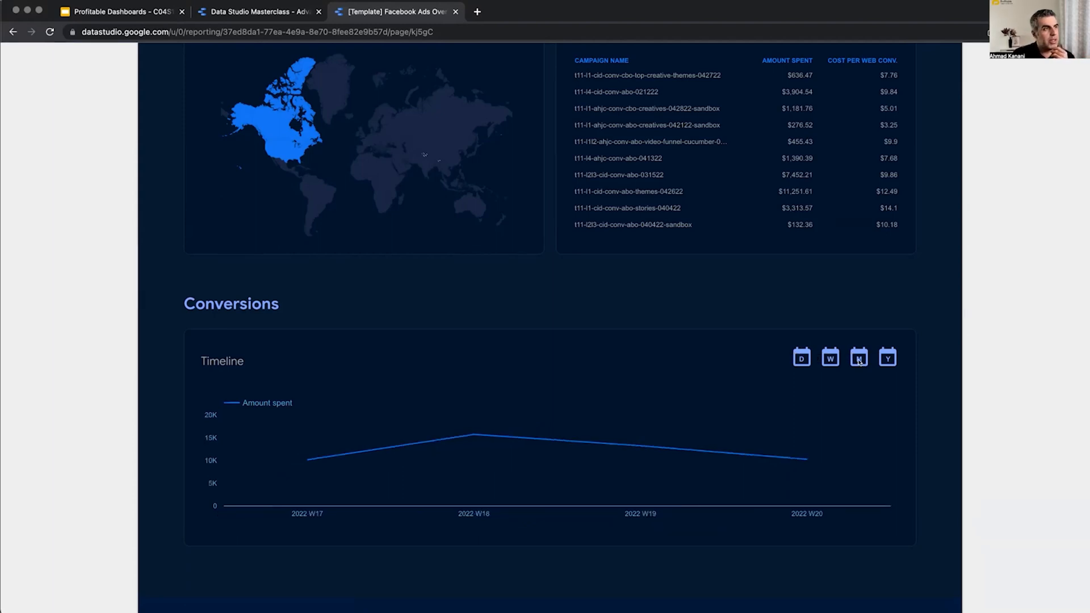
pyautogui.click(800, 357)
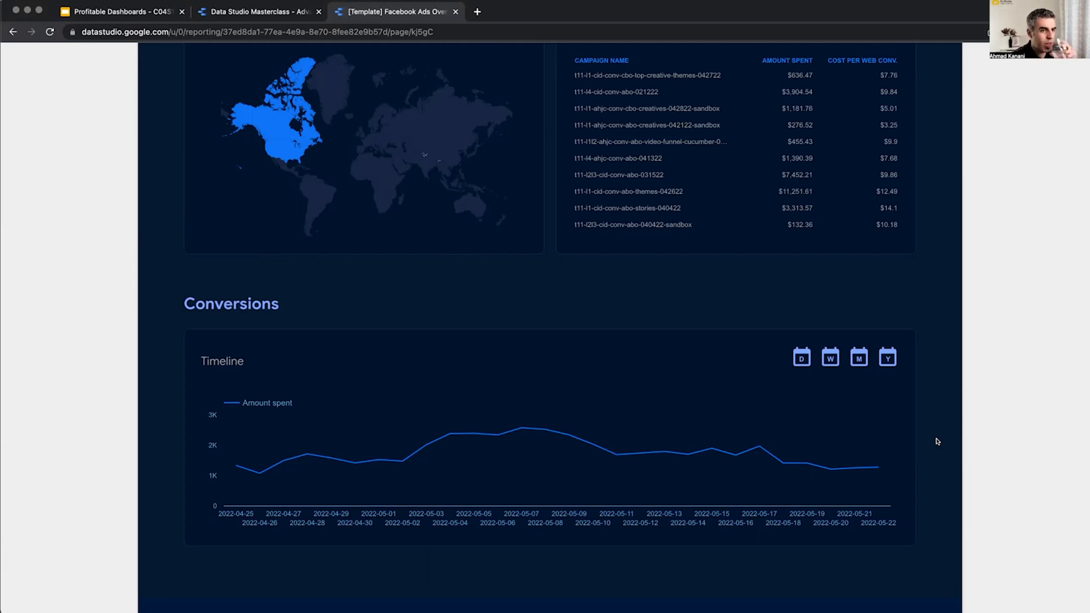
pyautogui.moveTo(812, 371)
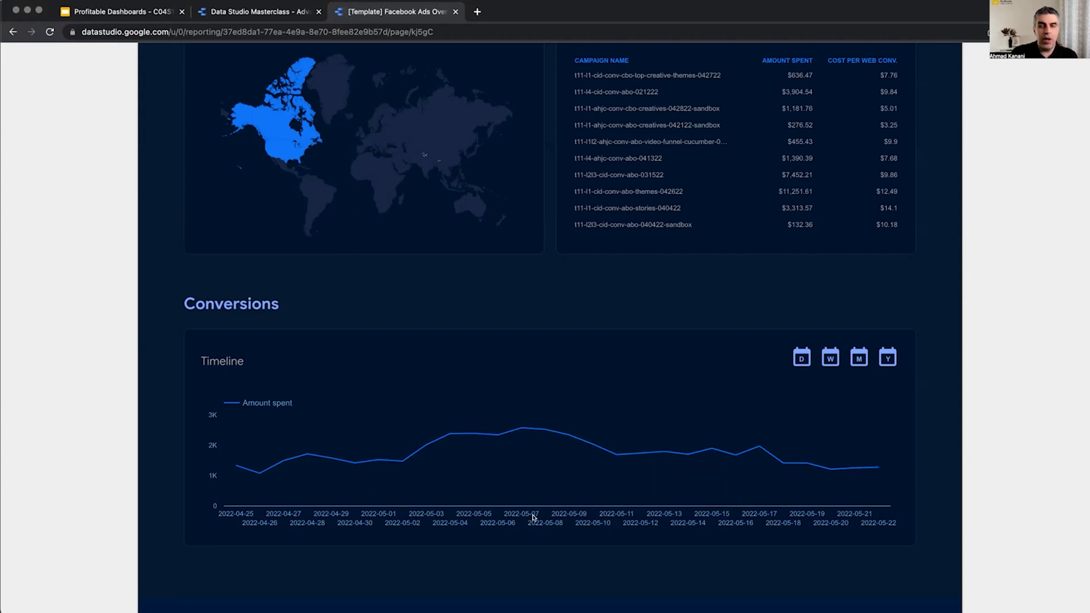
pyautogui.moveTo(688, 453)
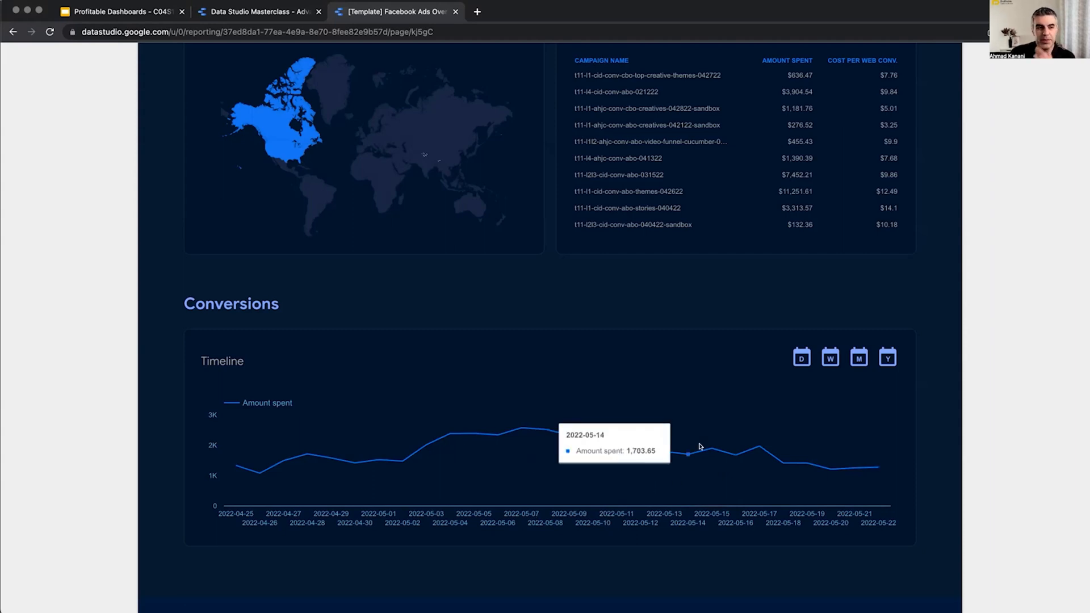
pyautogui.click(829, 356)
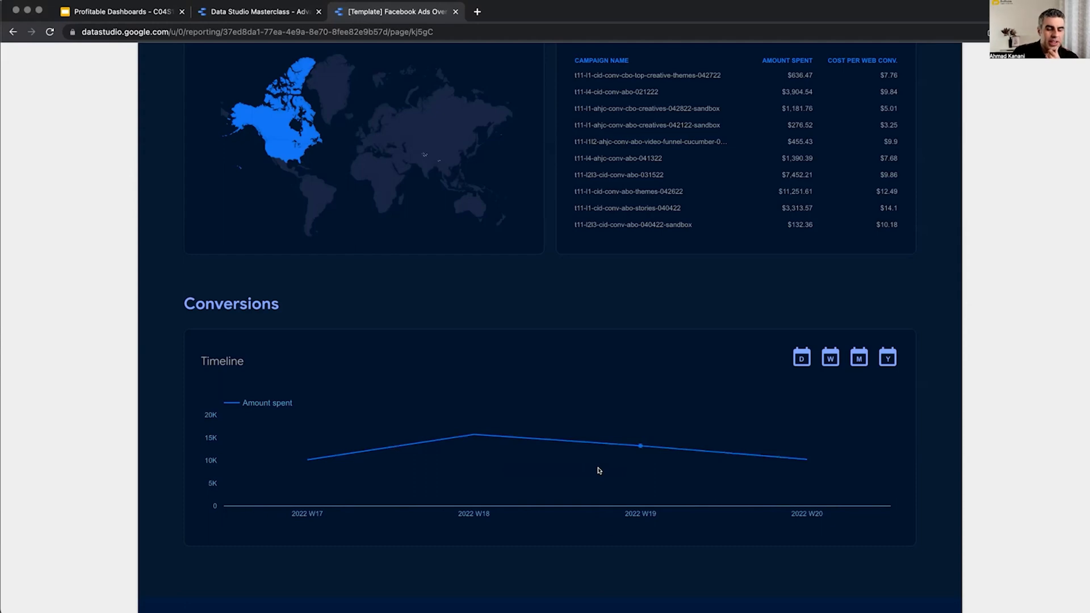
pyautogui.click(858, 358)
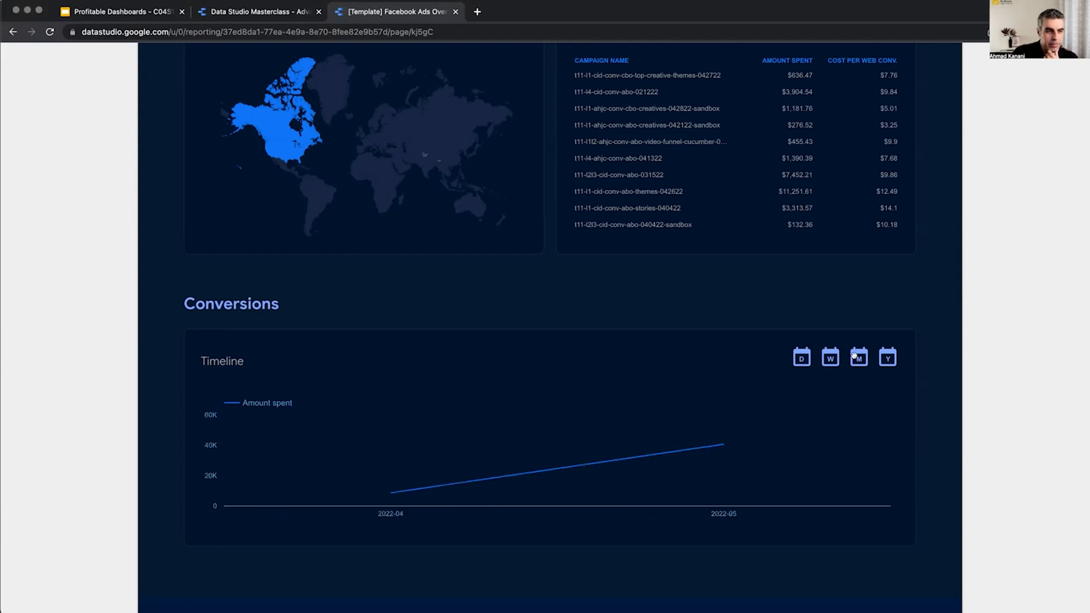
pyautogui.moveTo(723, 444)
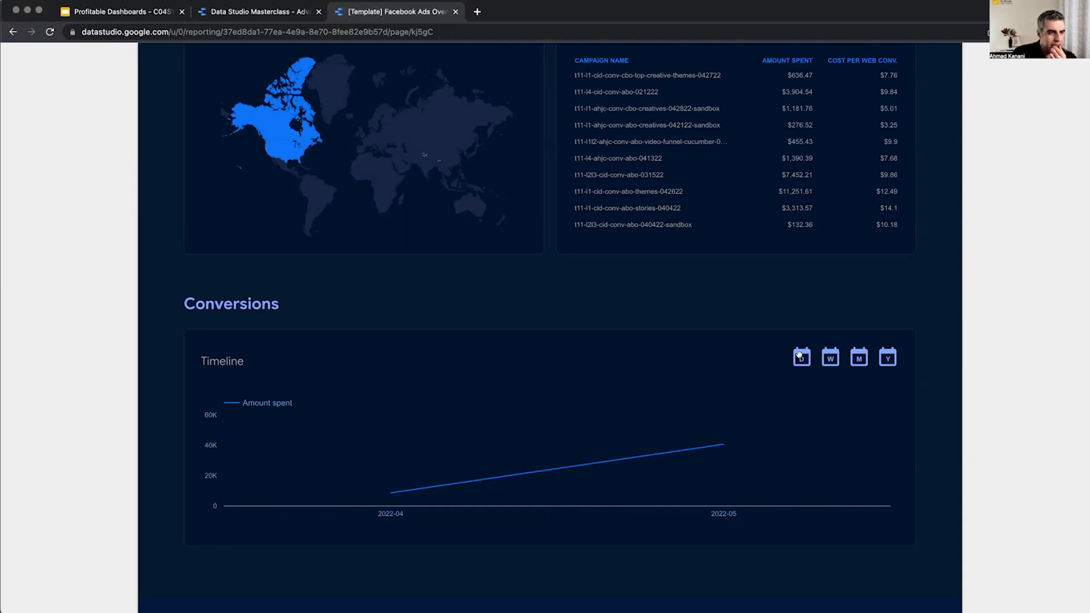
pyautogui.click(801, 357)
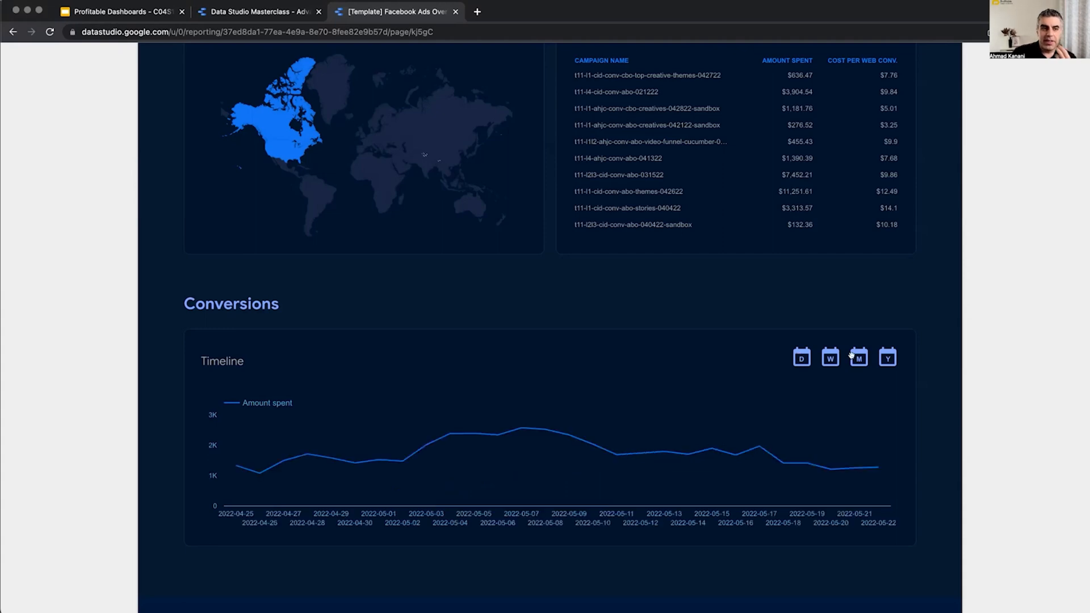
pyautogui.click(828, 358)
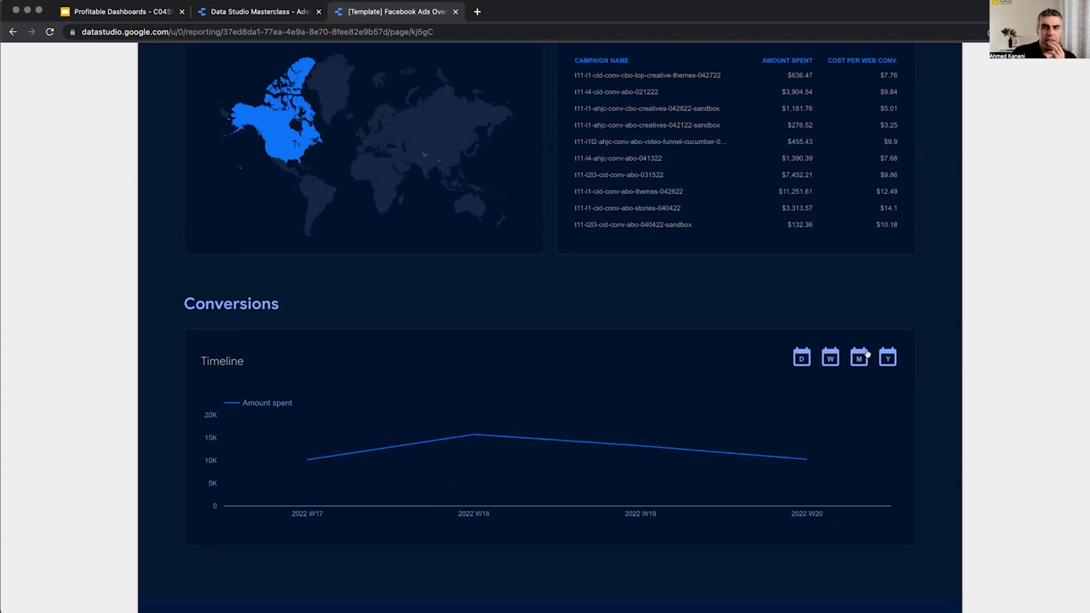
pyautogui.click(801, 356)
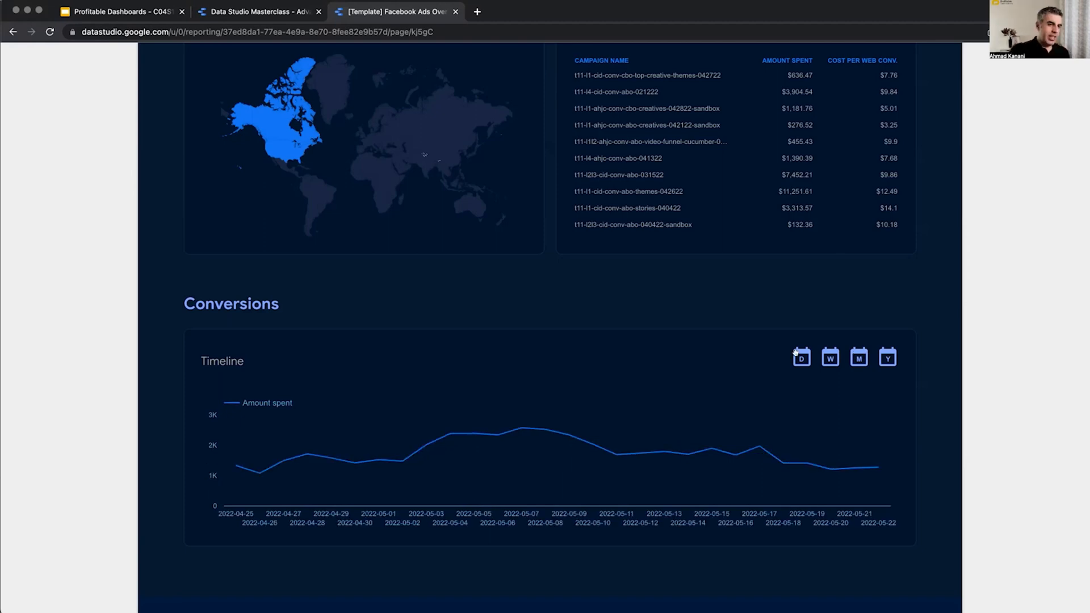
pyautogui.moveTo(936, 69)
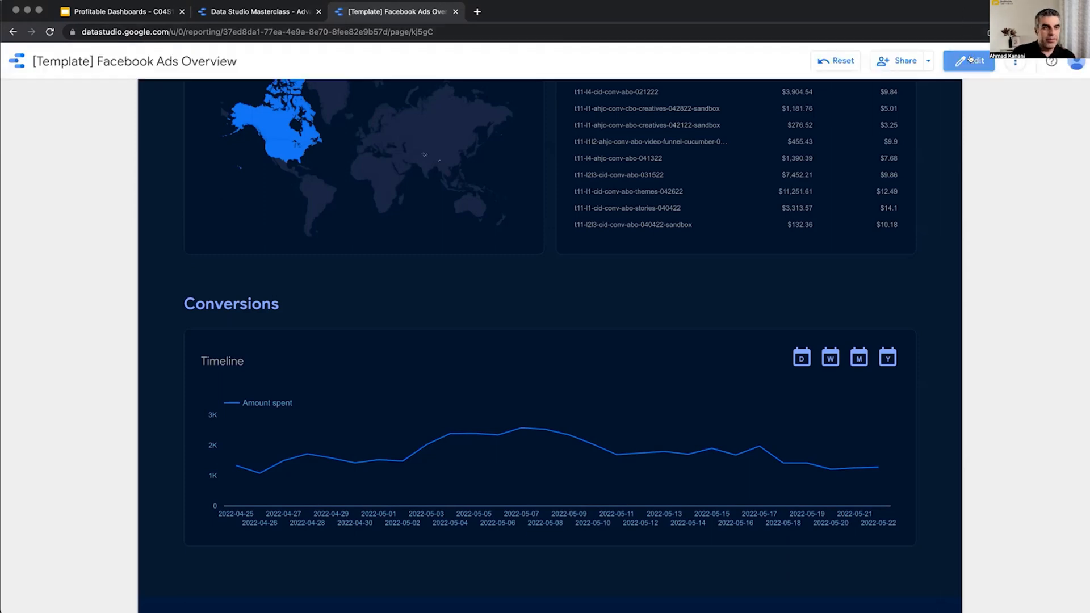
# Switch the Facebook Ads dashboard to edit mode and scroll toward the Timeline chart
pyautogui.click(968, 60)
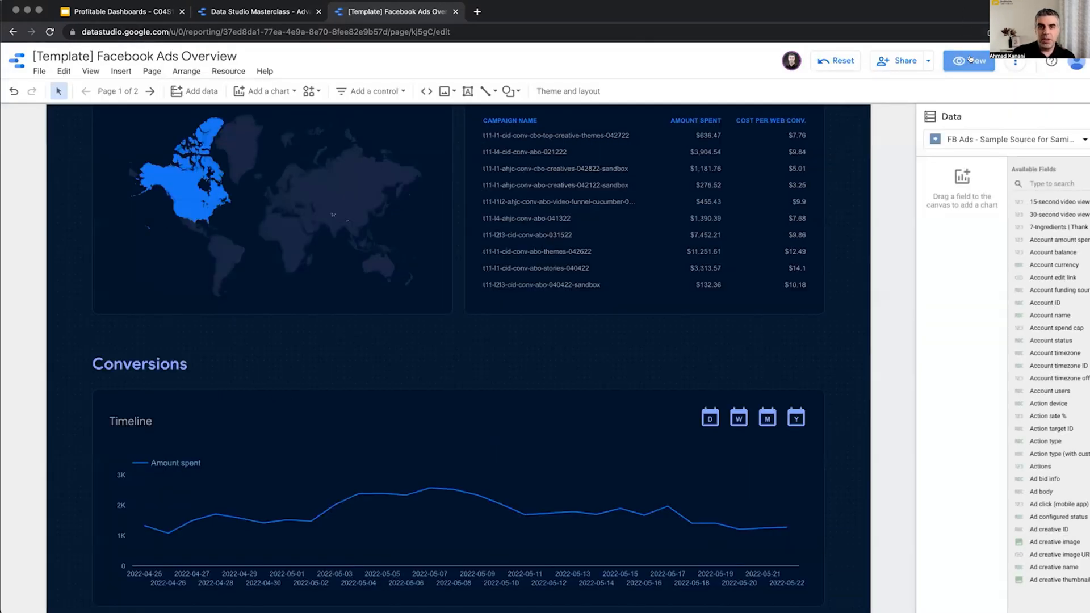
pyautogui.scroll(-3)
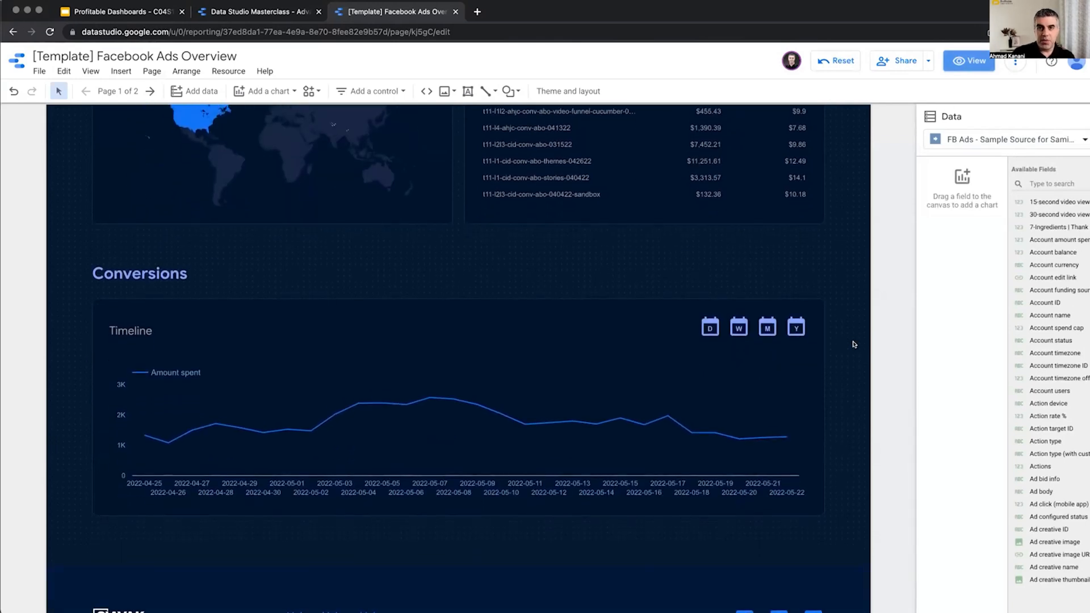
pyautogui.moveTo(865, 313)
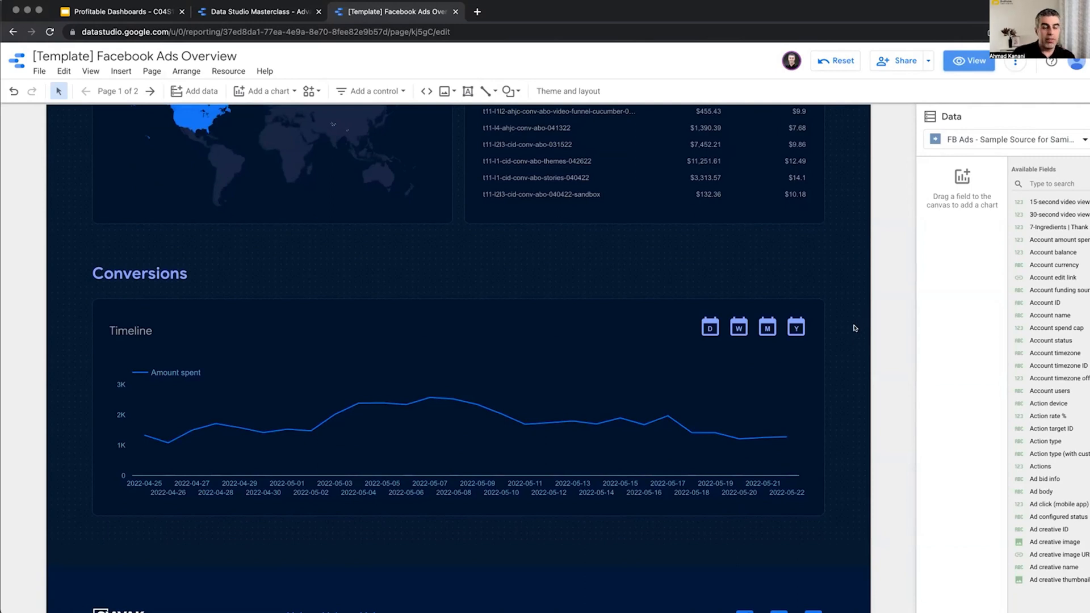
pyautogui.moveTo(838, 341)
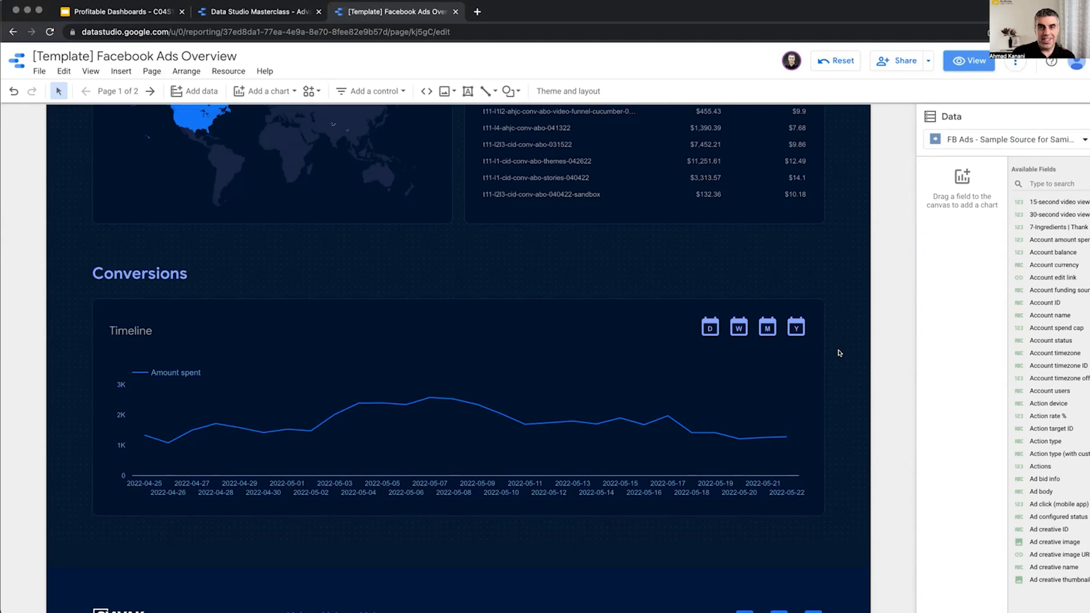
pyautogui.moveTo(859, 363)
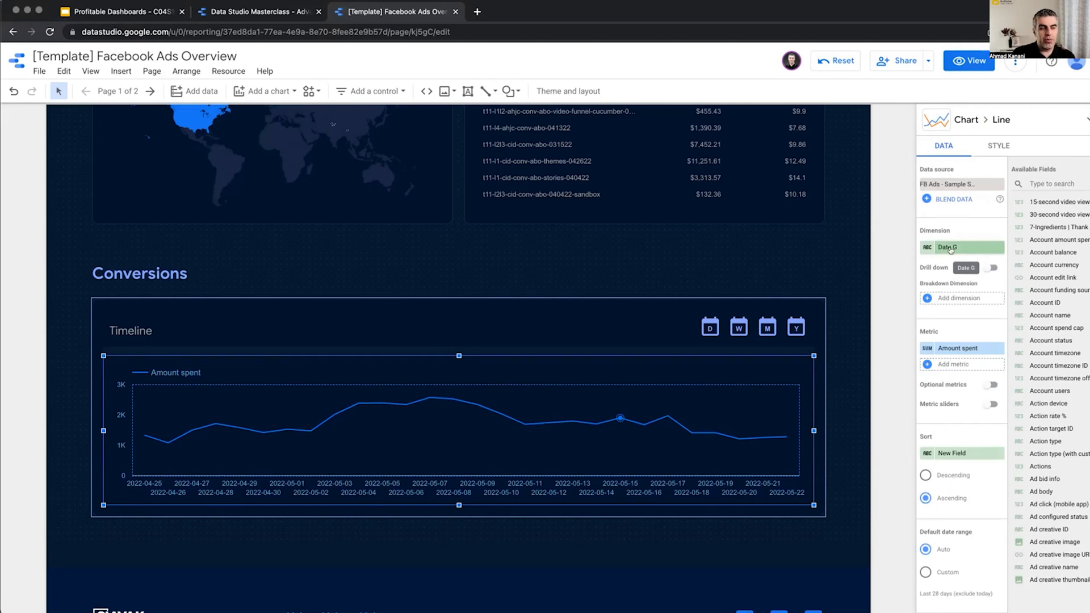
pyautogui.click(947, 247)
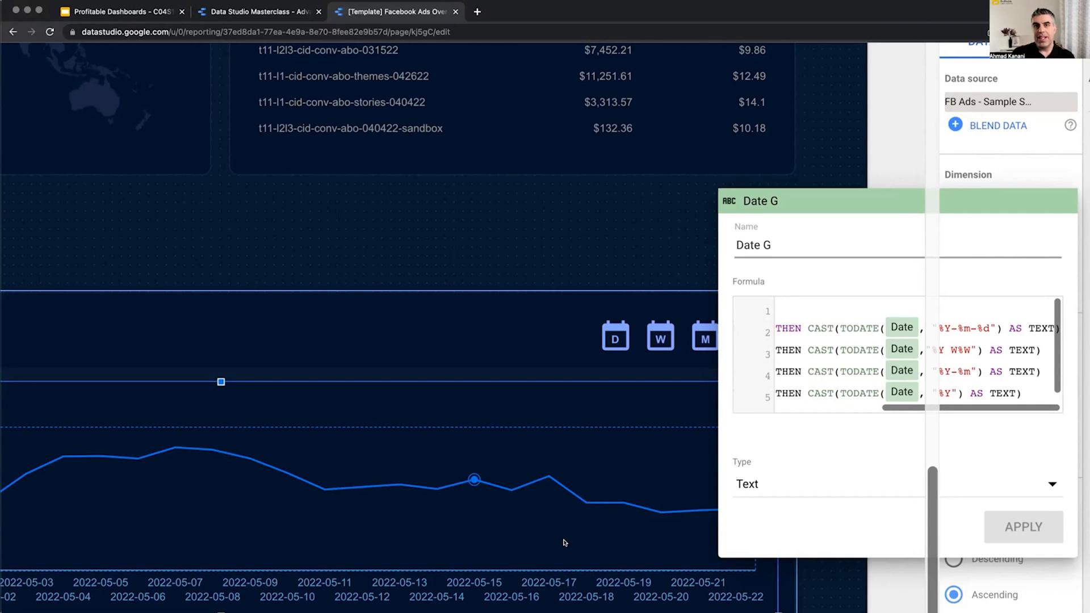
pyautogui.moveTo(710, 515)
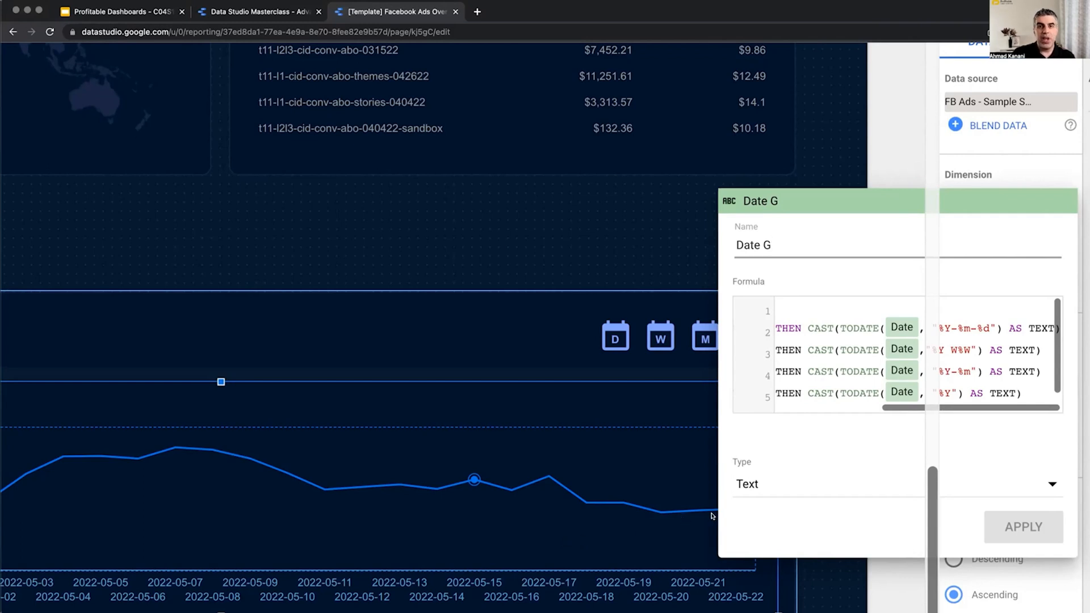
pyautogui.click(772, 246)
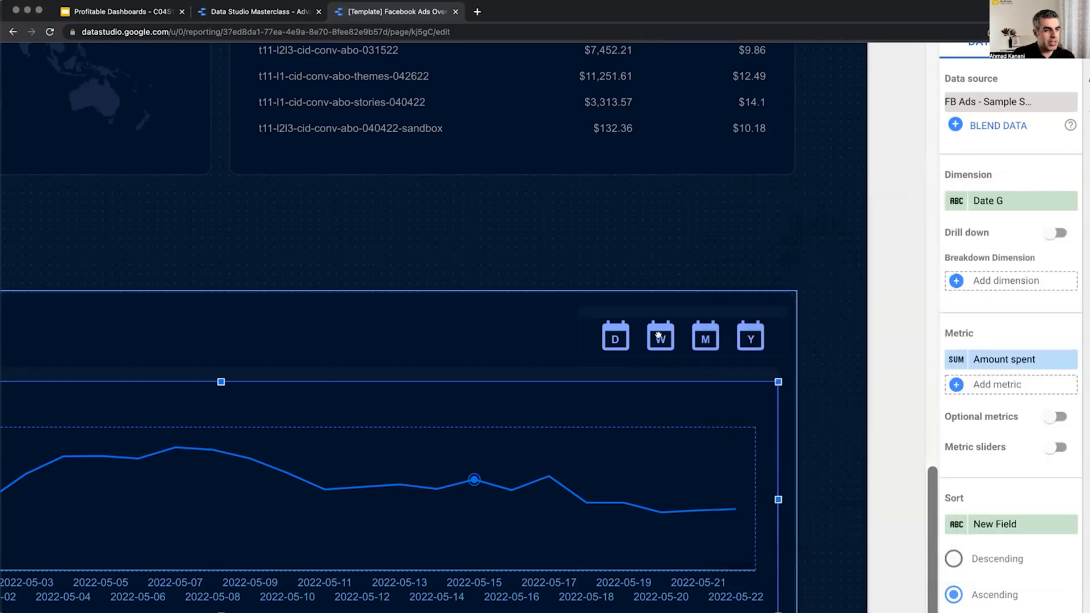
pyautogui.click(659, 336)
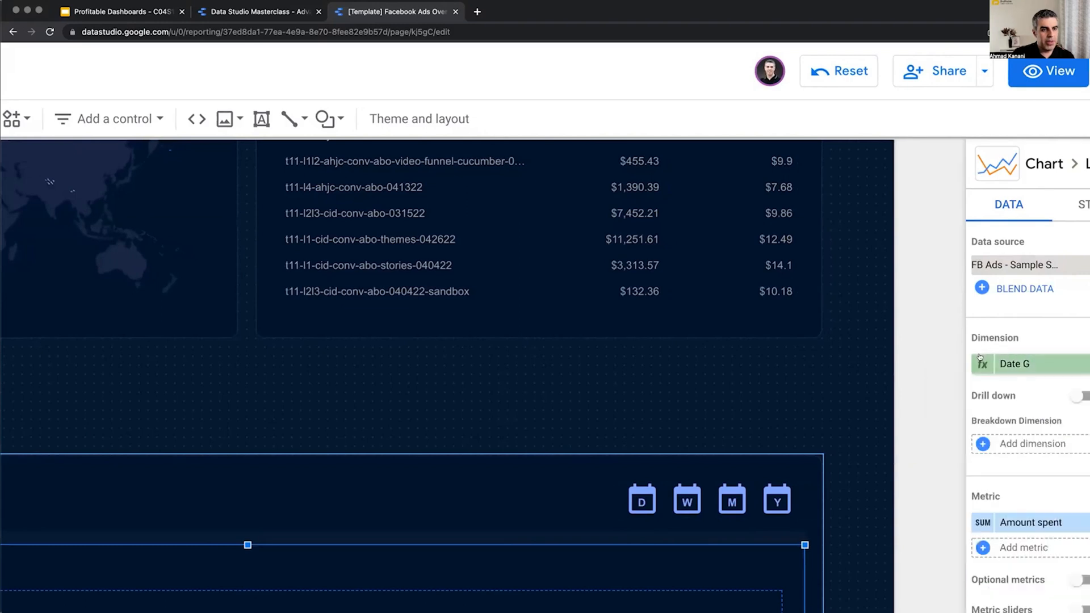
pyautogui.click(983, 364)
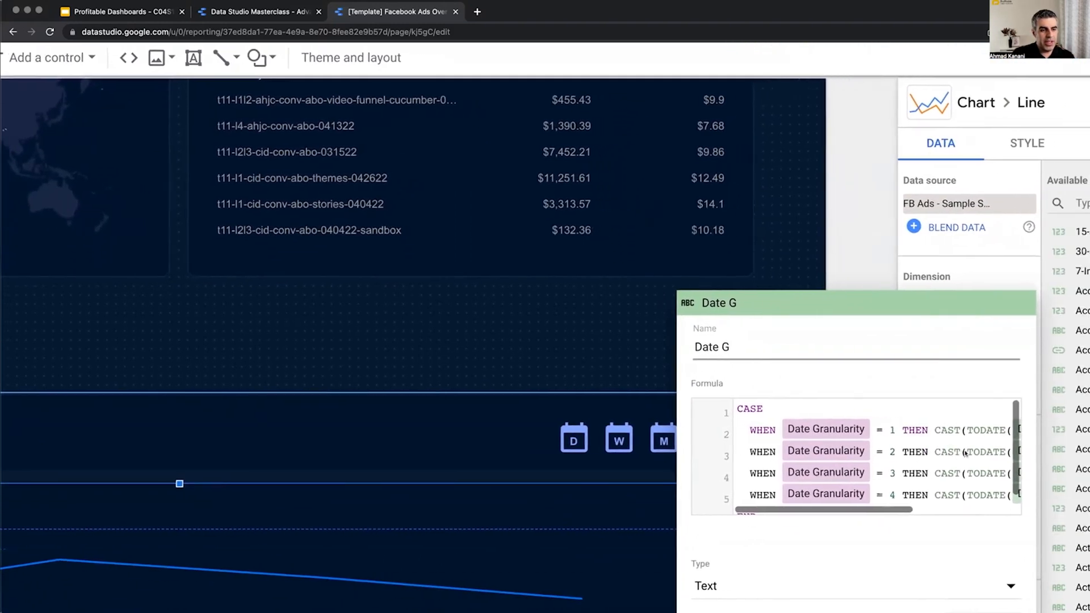
pyautogui.hscroll(3)
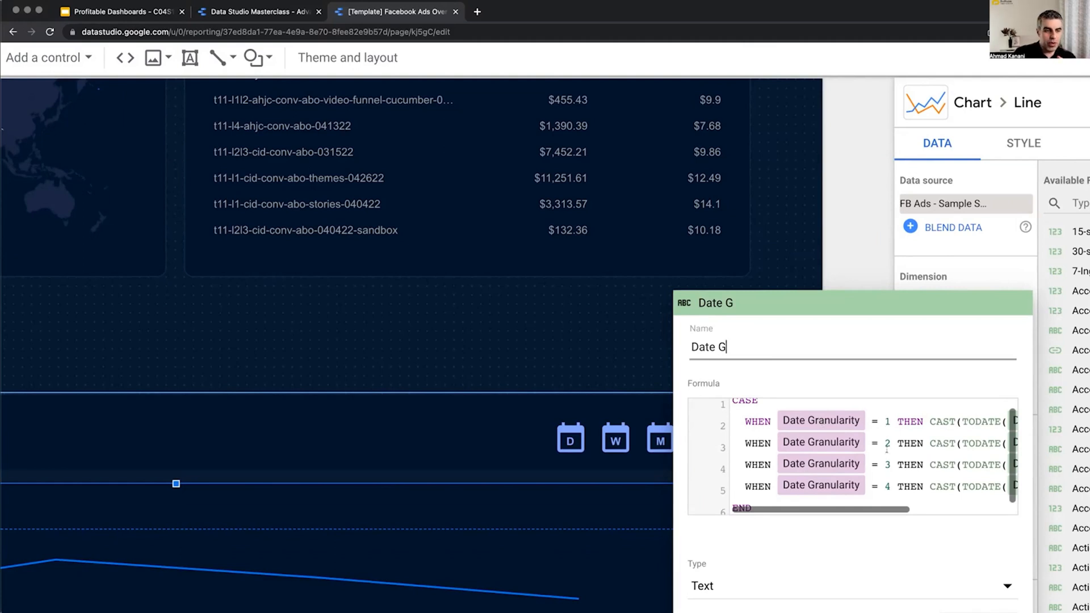
pyautogui.moveTo(643, 436)
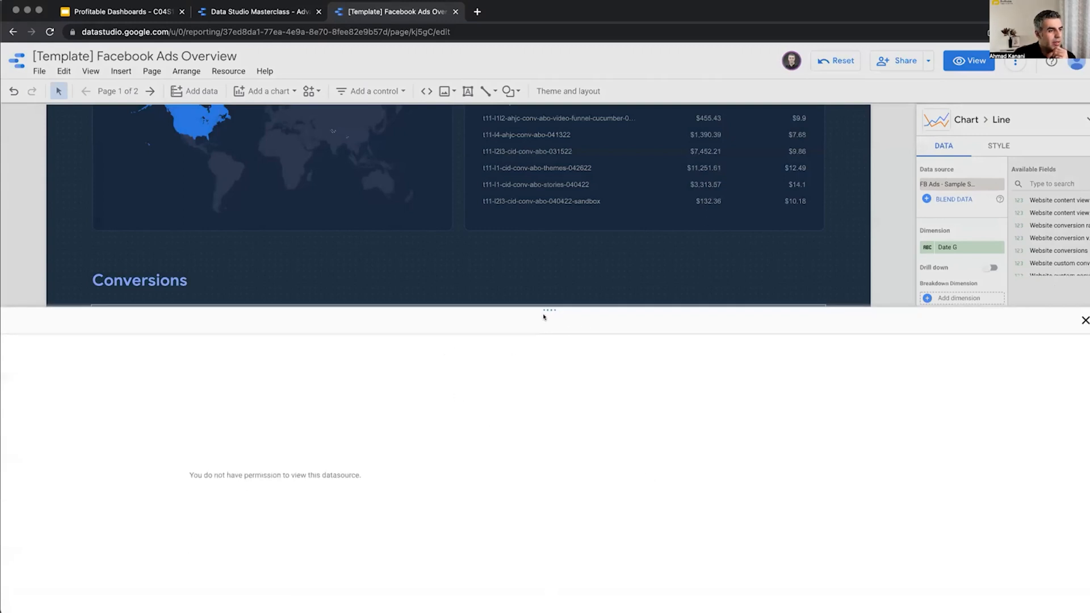
pyautogui.moveTo(359, 445)
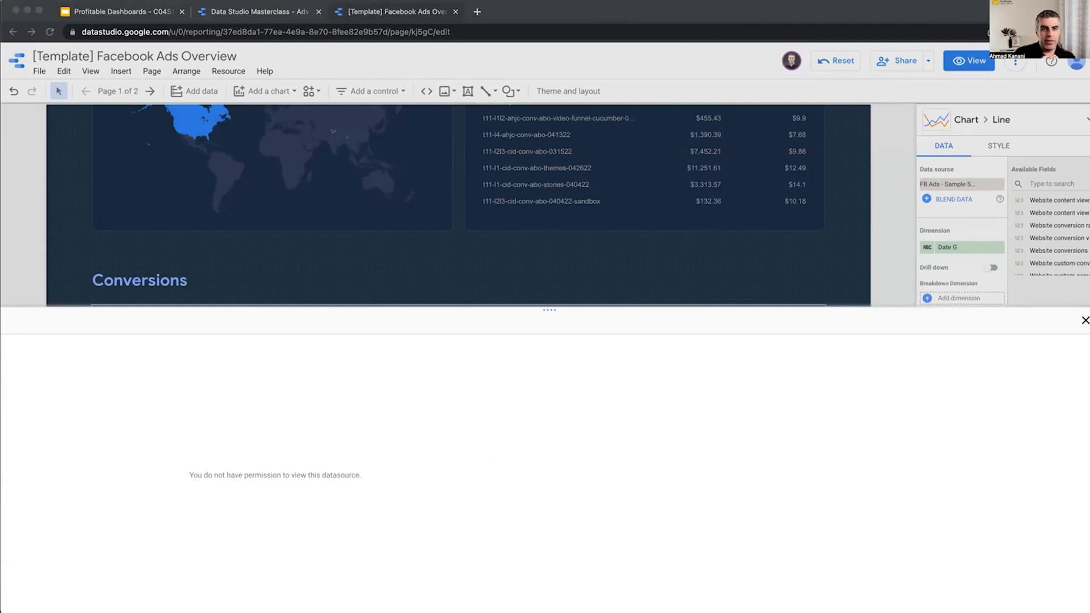
pyautogui.moveTo(816, 509)
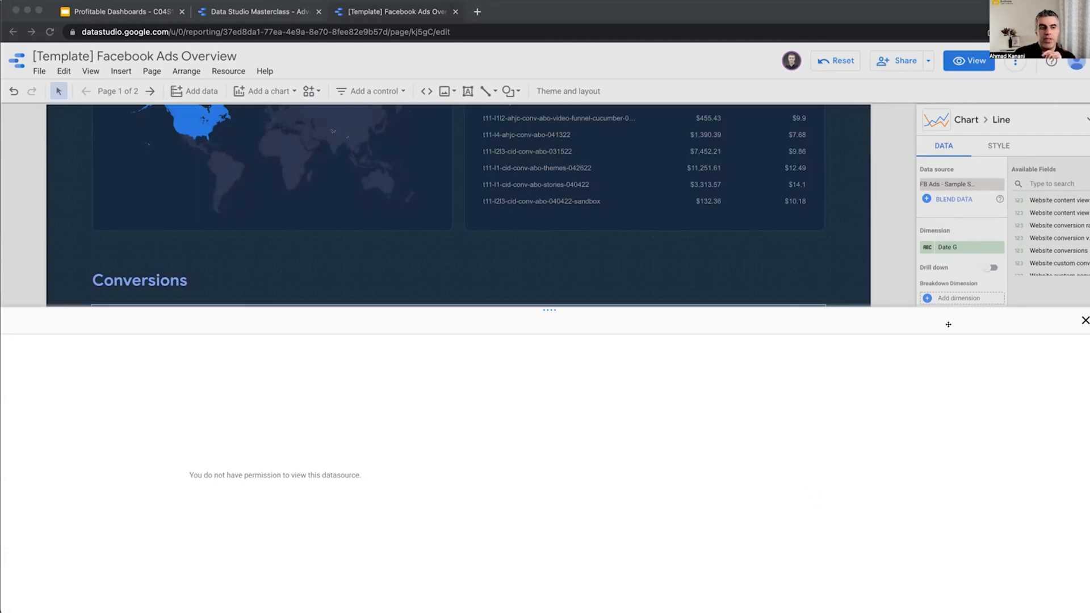
pyautogui.moveTo(872, 354)
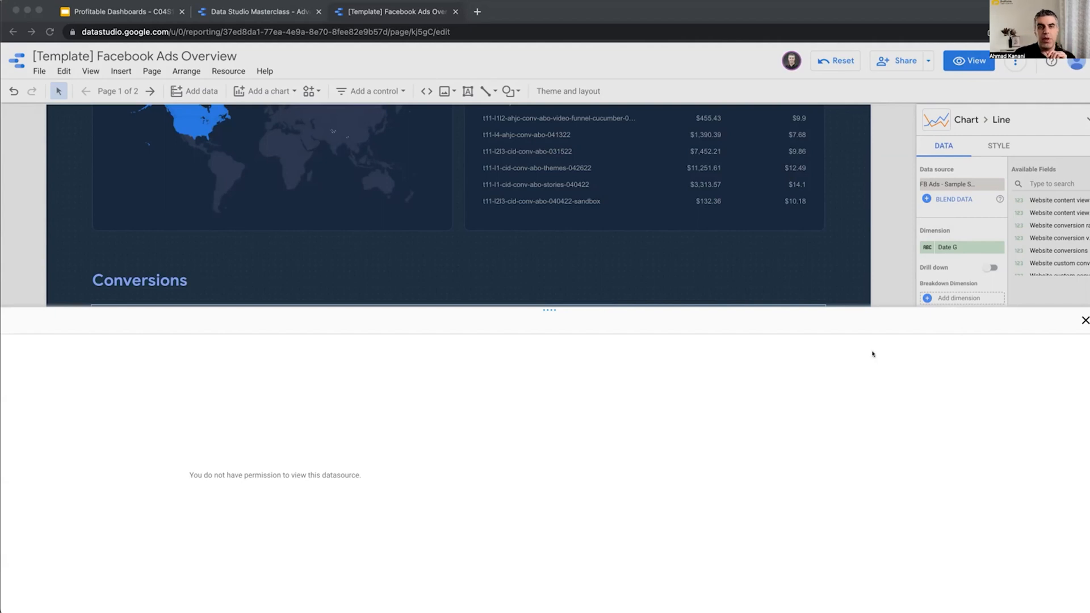
pyautogui.moveTo(874, 352)
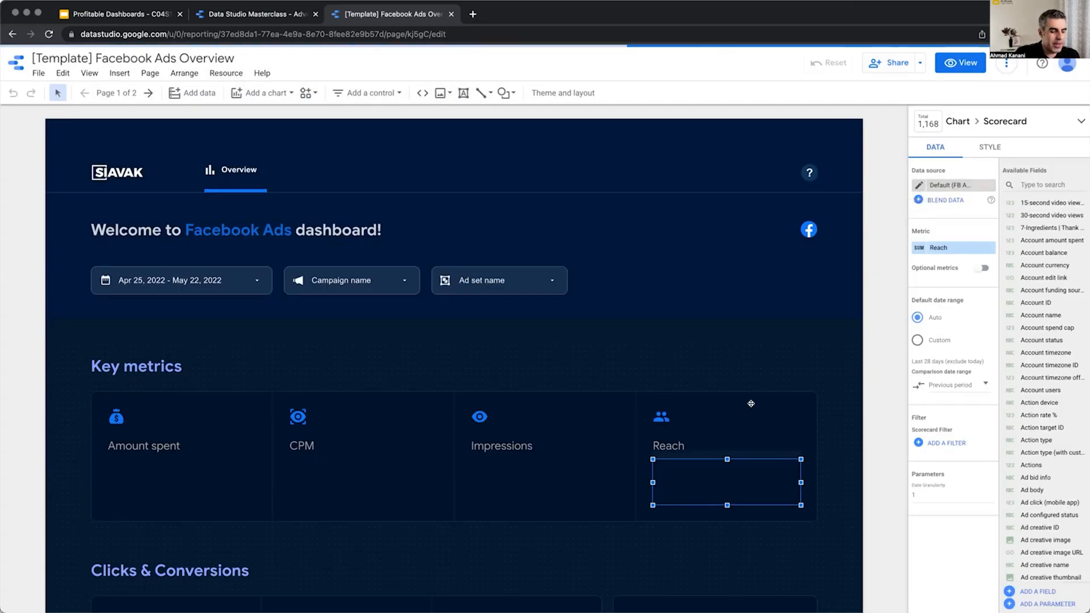
# Scroll to the Conversions timeline and search the data source fields for 'Date G'
pyautogui.scroll(-3)
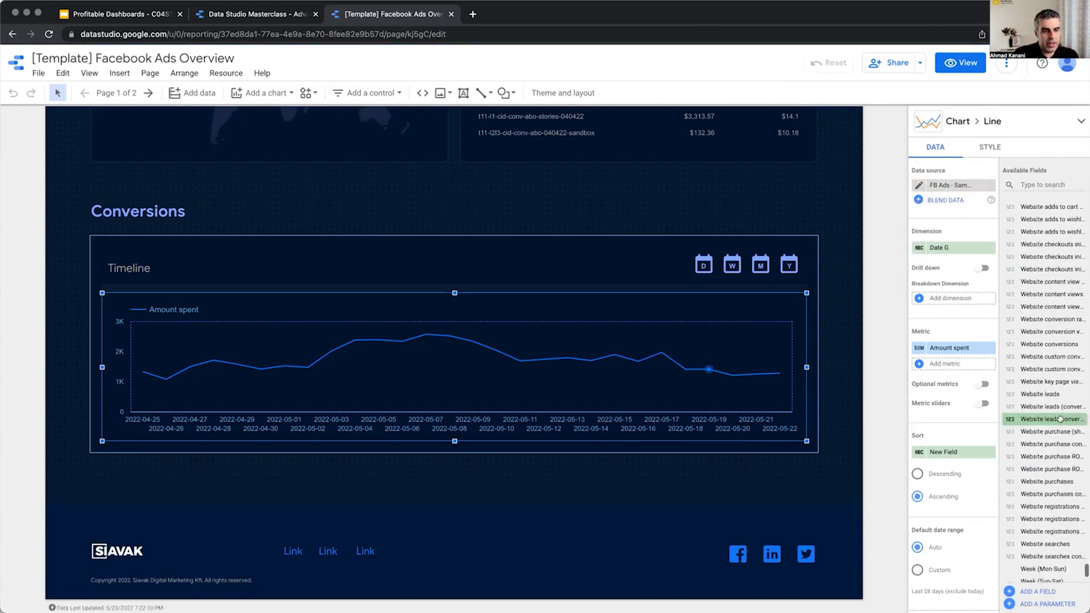
pyautogui.scroll(-3)
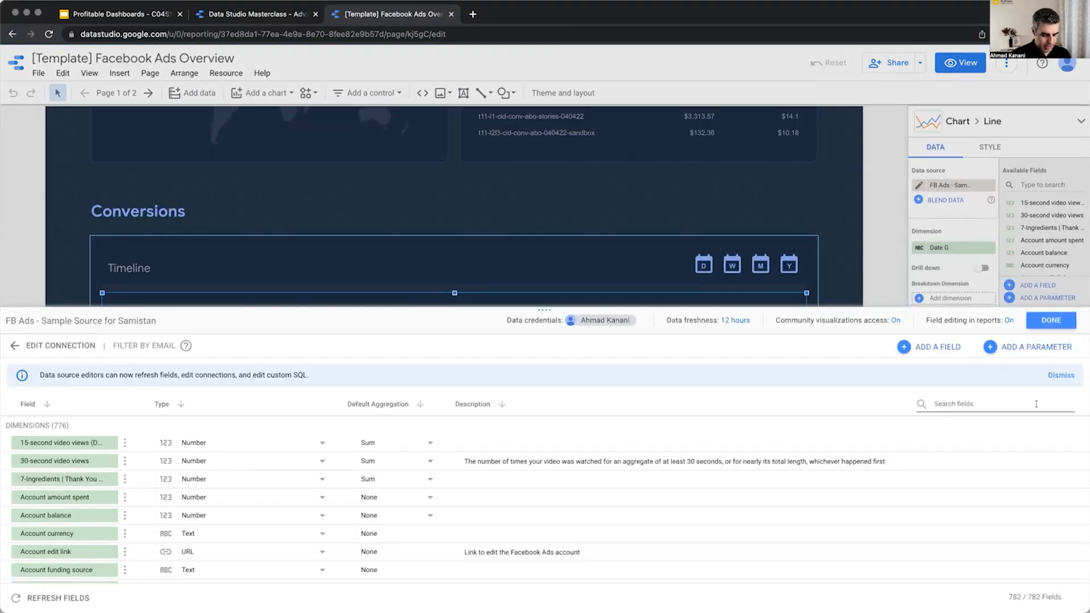
pyautogui.write('Date Granularity')
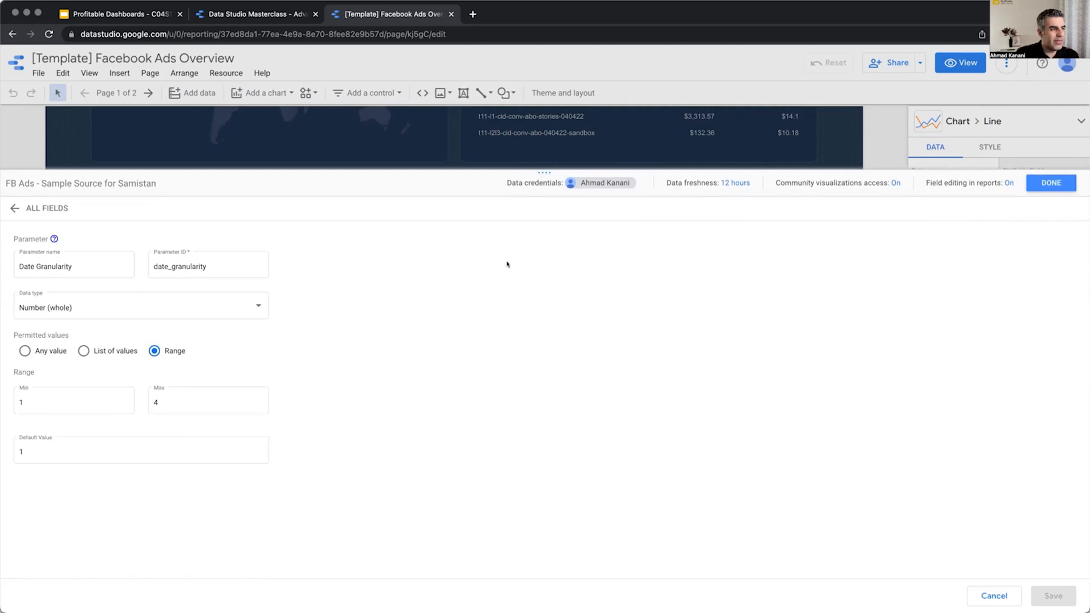
# Inspect the Date Granularity parameter's range minimum 1 and default 1, then return to the report view
pyautogui.click(72, 266)
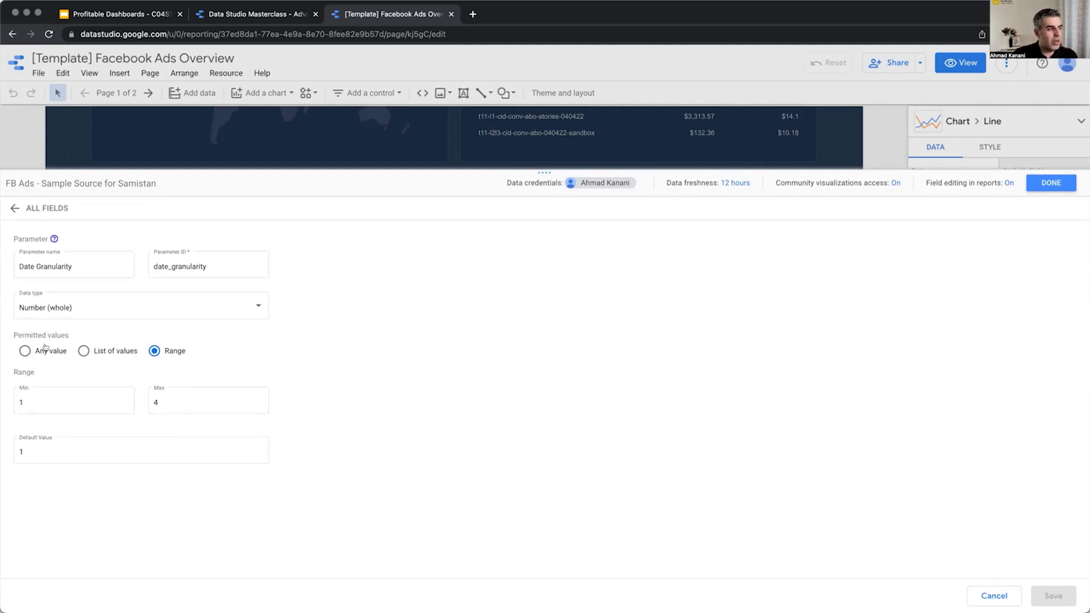
pyautogui.click(72, 401)
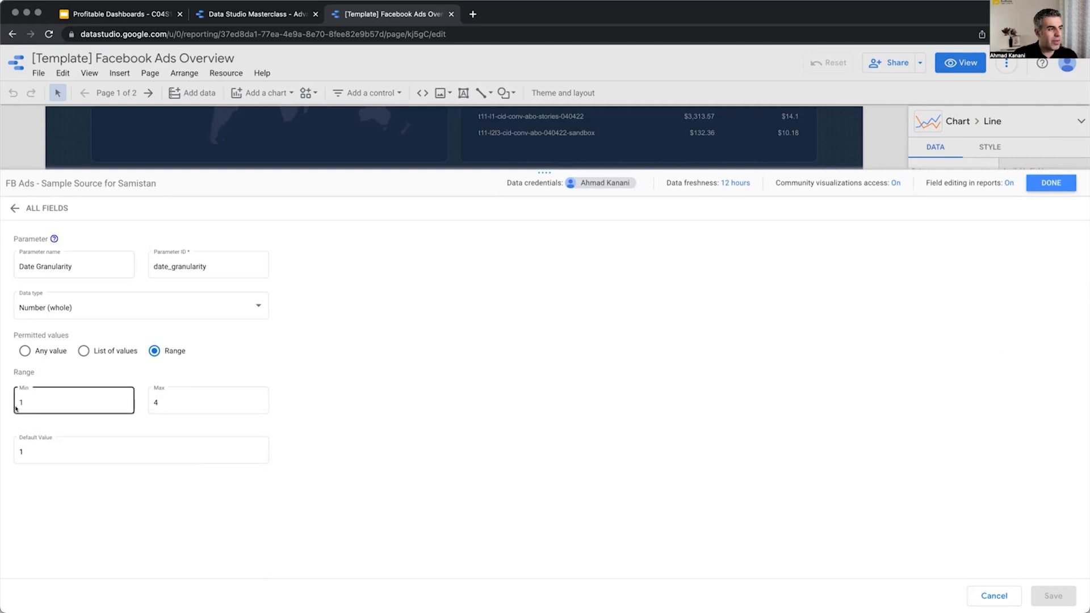
pyautogui.click(141, 450)
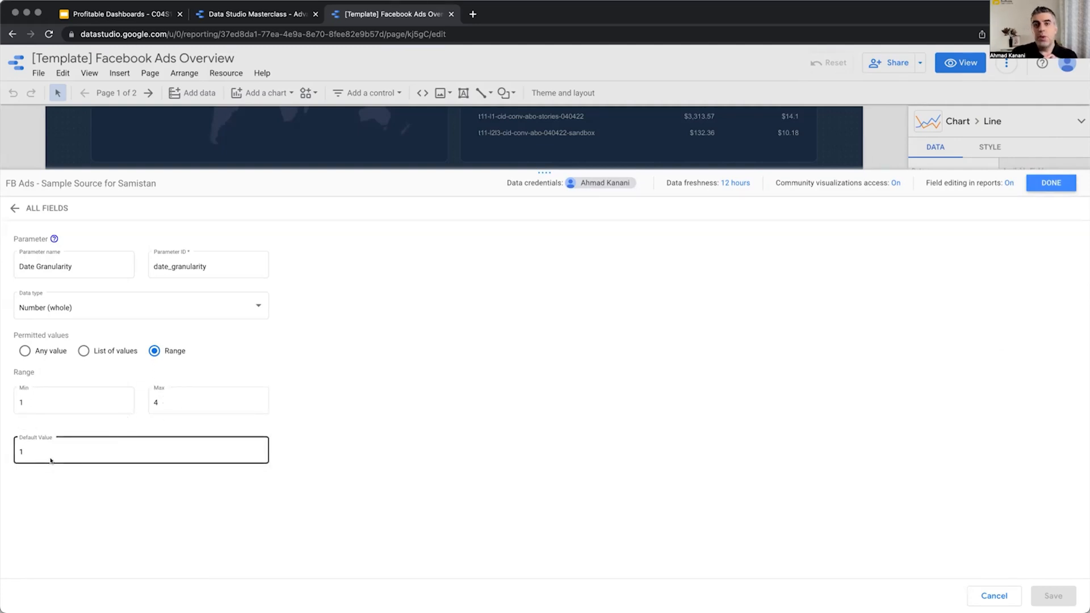
pyautogui.click(520, 342)
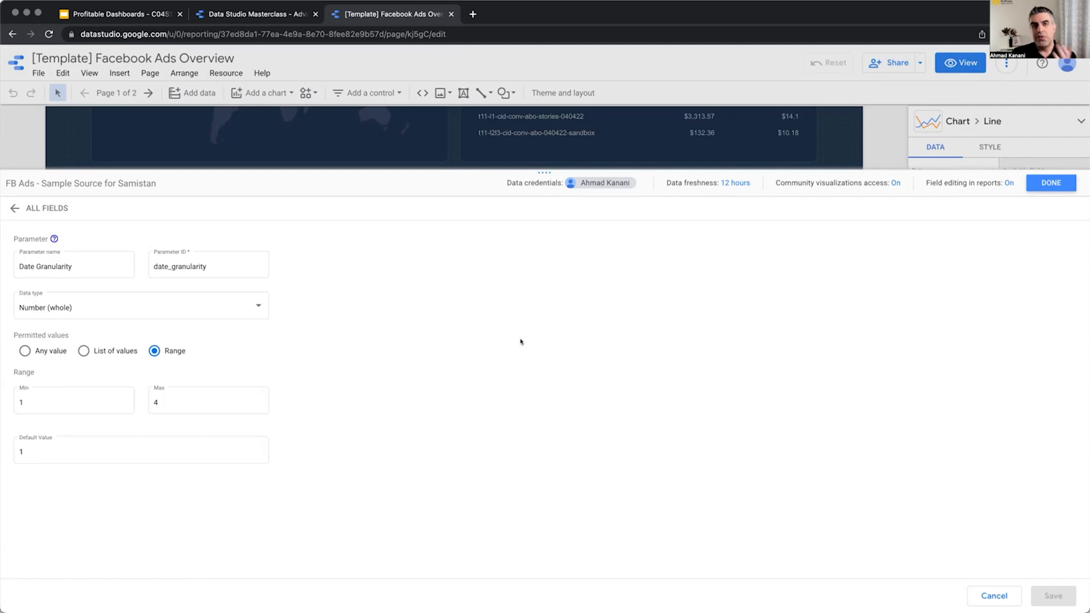
pyautogui.click(1050, 182)
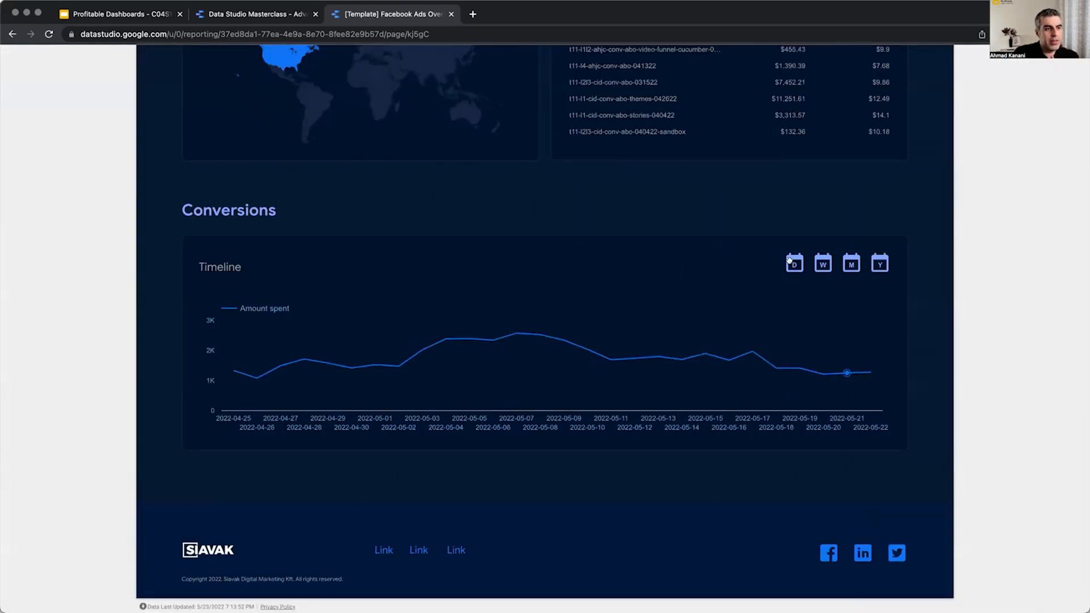
# Switch the timeline between daily, weekly and yearly via the icons, then return to edit mode
pyautogui.click(850, 262)
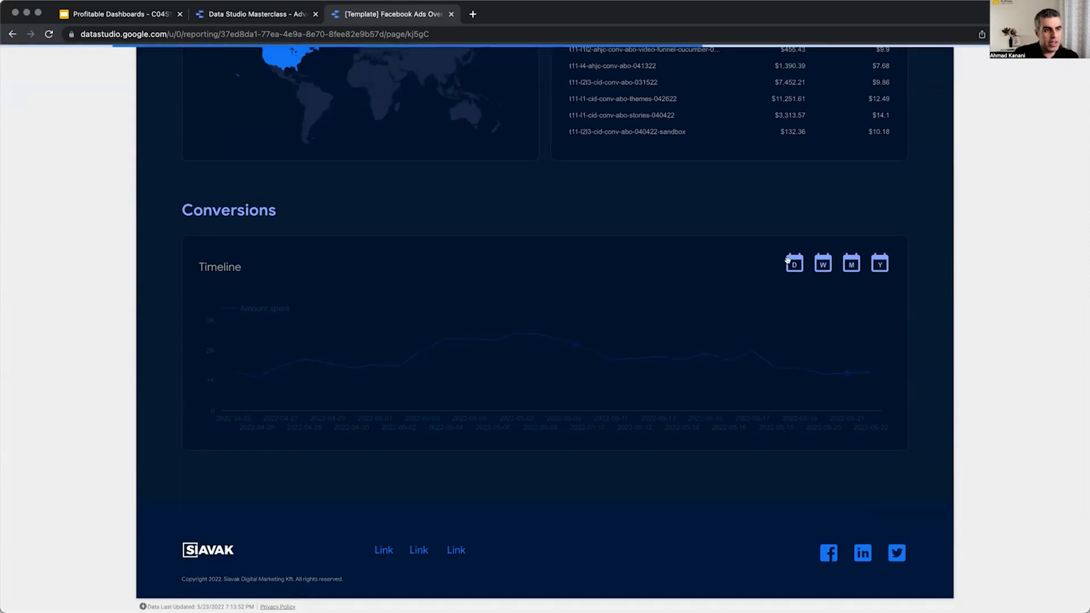
pyautogui.click(822, 262)
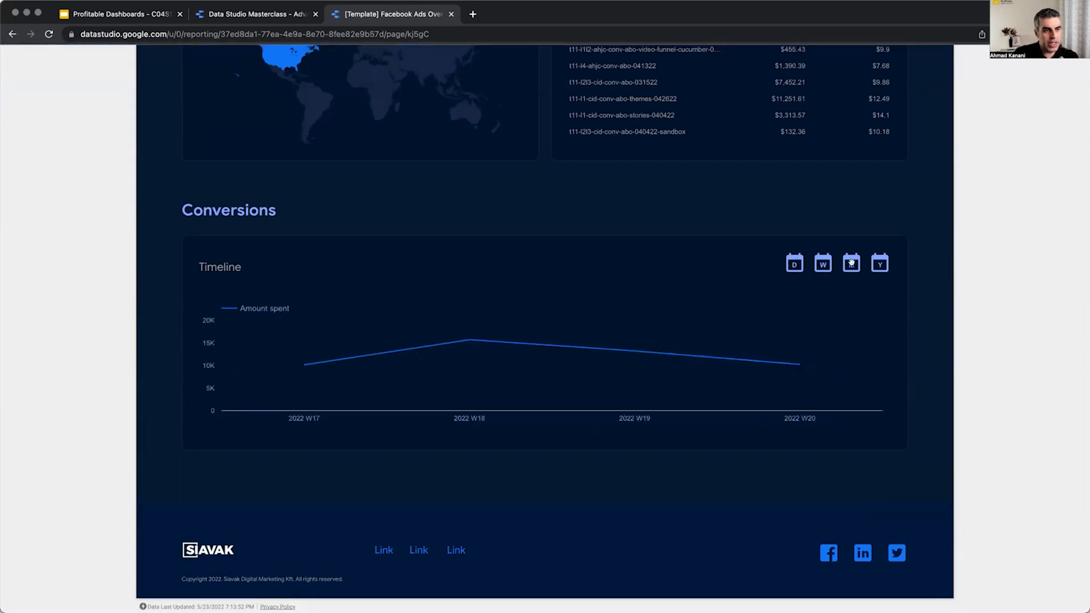
pyautogui.click(850, 262)
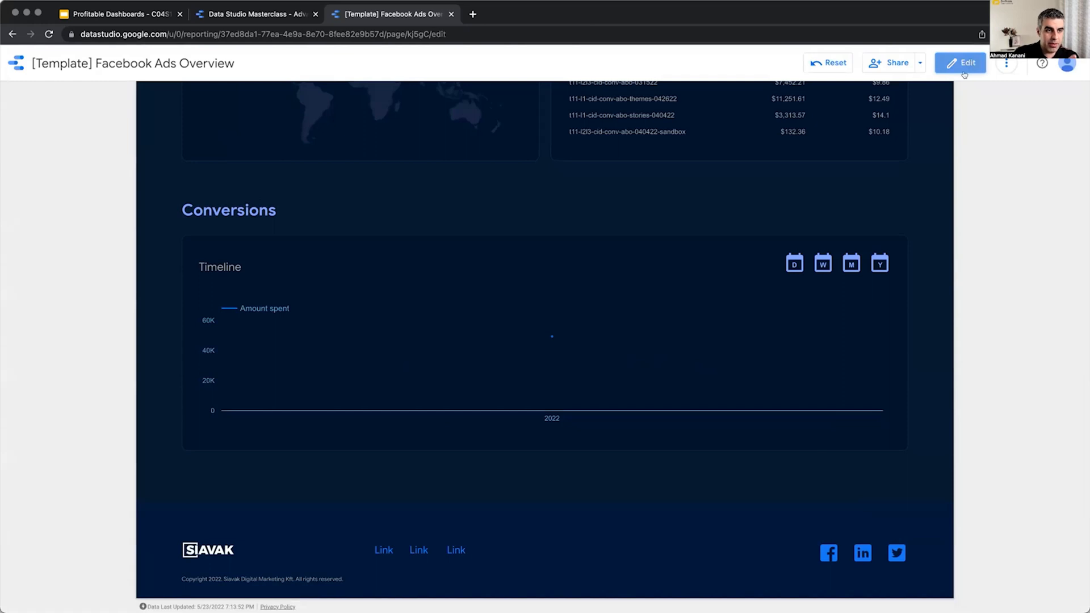
pyautogui.click(965, 63)
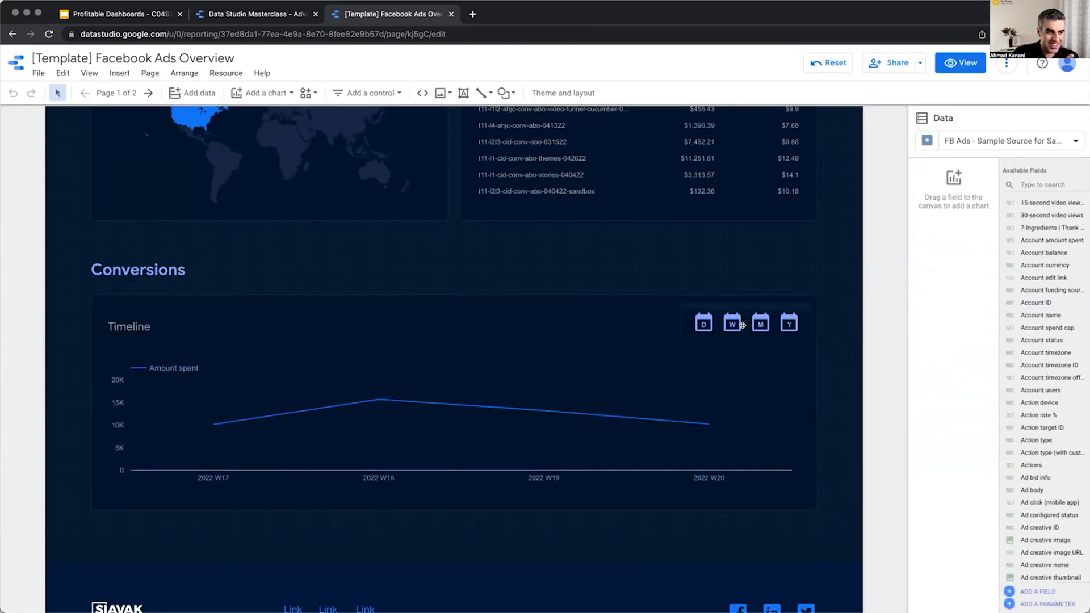
# Select the hidden slider above the date icons and set its background opacity to 100%
pyautogui.click(745, 322)
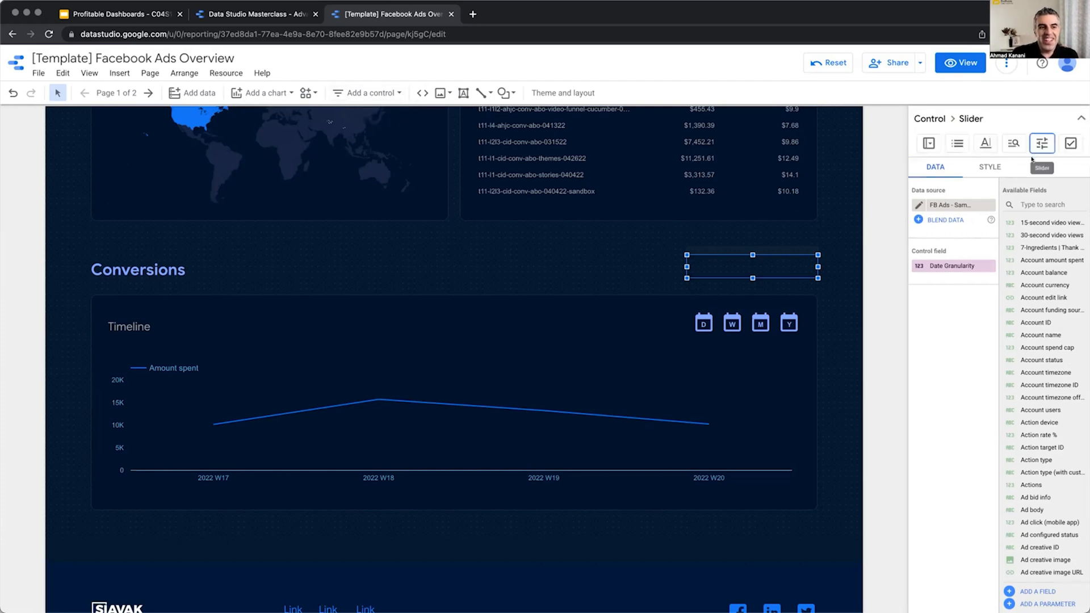
pyautogui.click(988, 167)
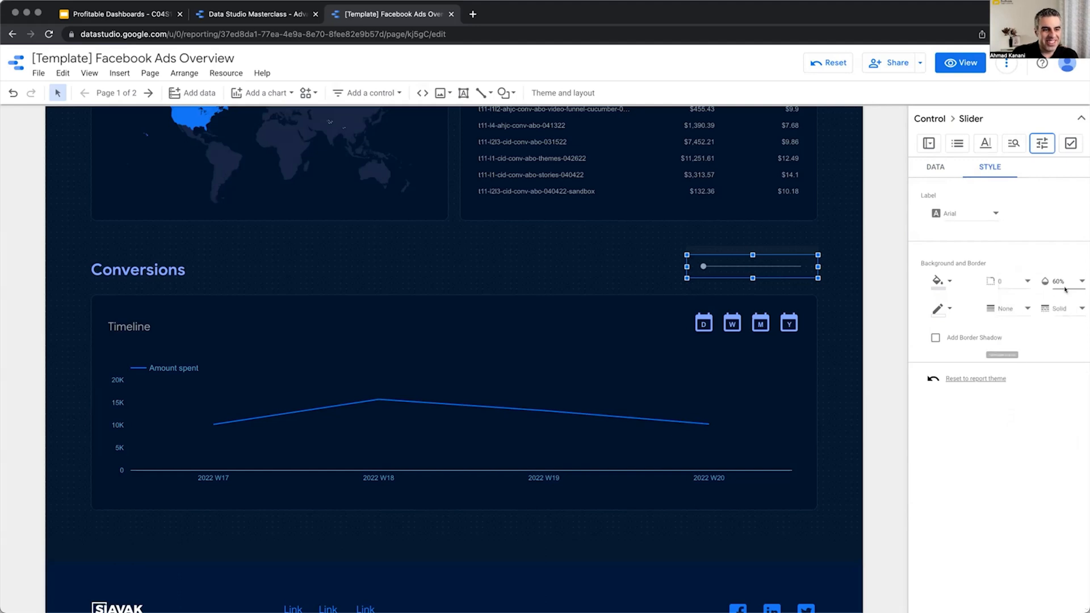
pyautogui.click(1061, 281)
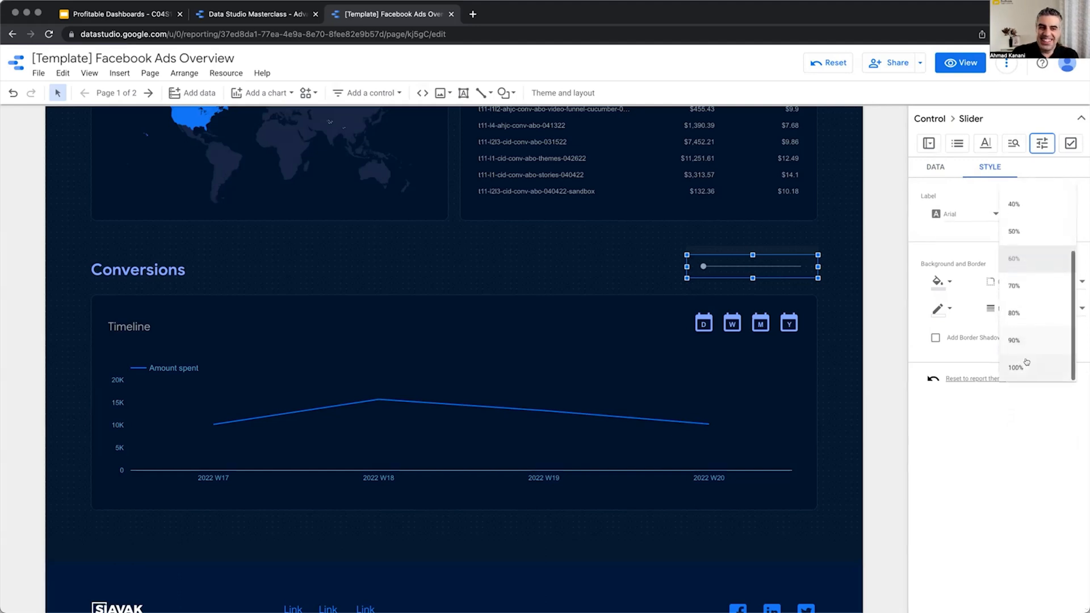
pyautogui.click(1015, 367)
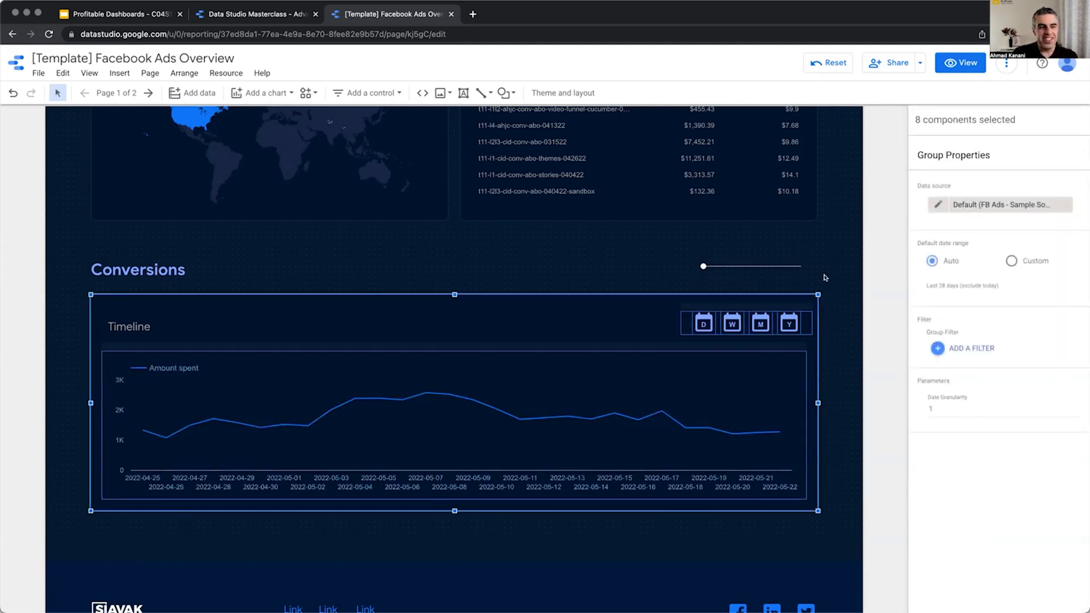
# Drag the Date Granularity slider through daily, monthly, weekly and yearly, ending on weekly
pyautogui.click(749, 266)
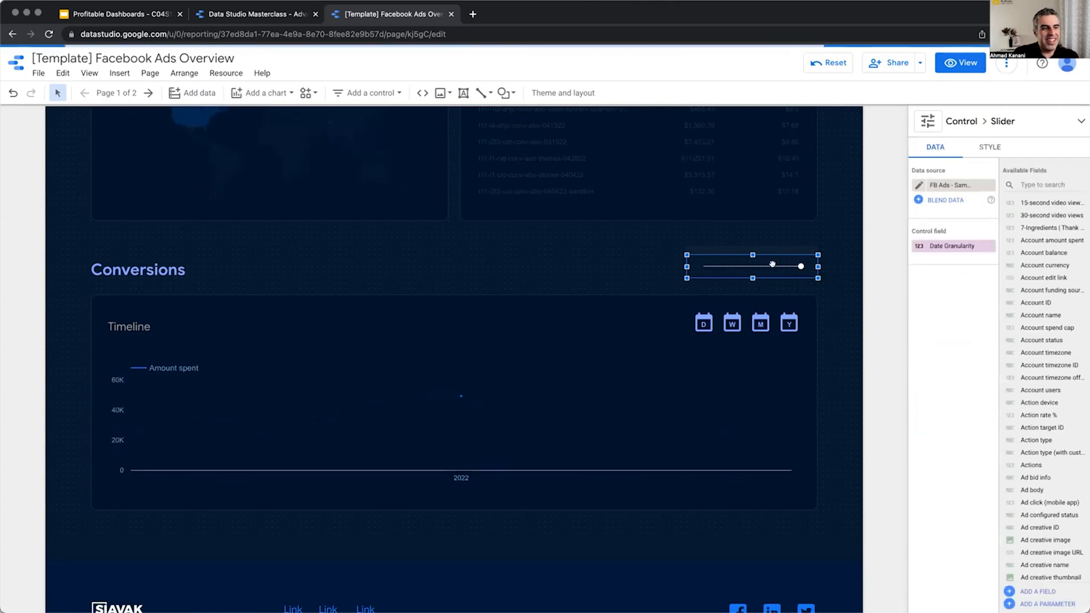
pyautogui.moveTo(799, 266); pyautogui.dragTo(735, 266)
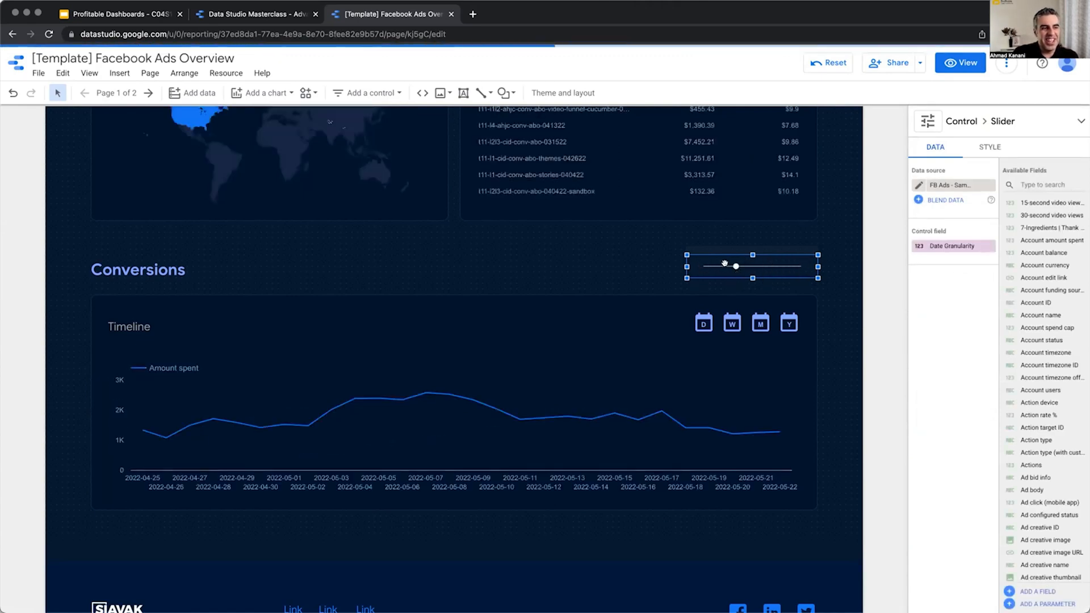
pyautogui.moveTo(754, 265); pyautogui.dragTo(800, 266)
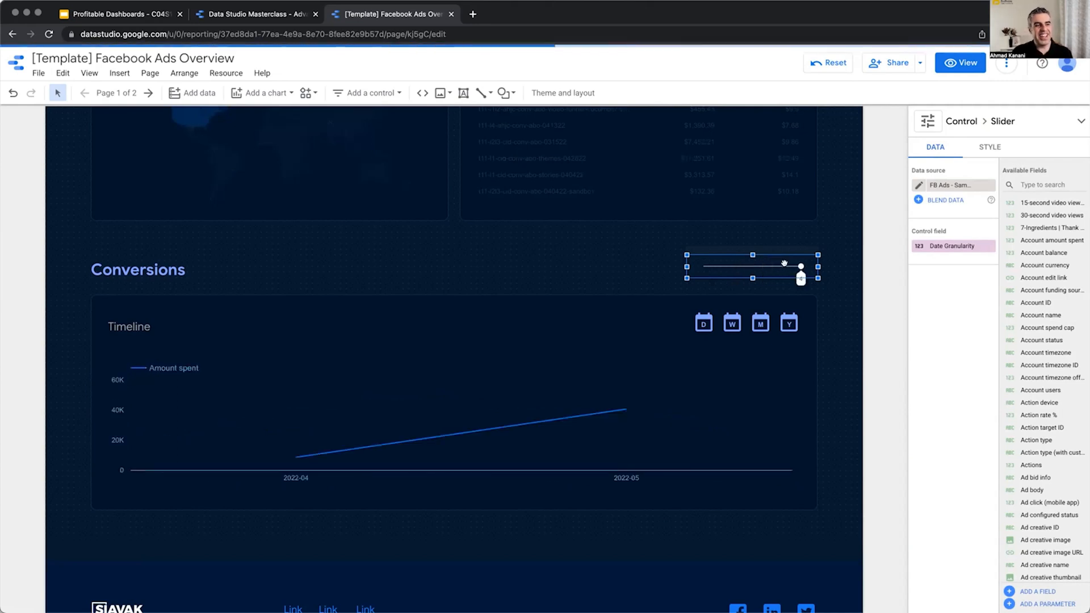
pyautogui.moveTo(801, 265); pyautogui.dragTo(769, 266)
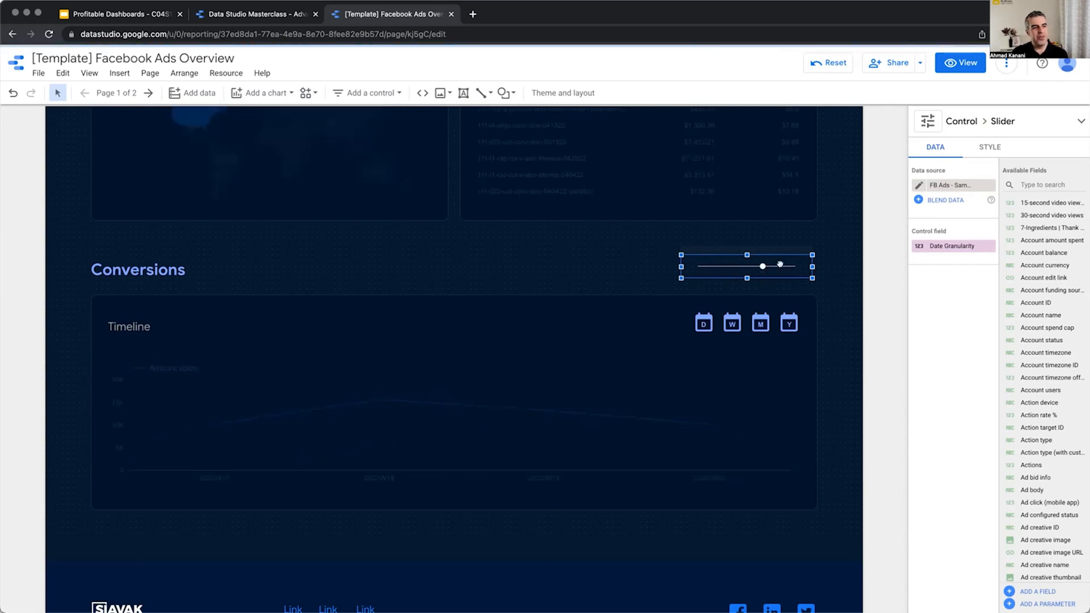
pyautogui.moveTo(762, 266); pyautogui.dragTo(794, 266)
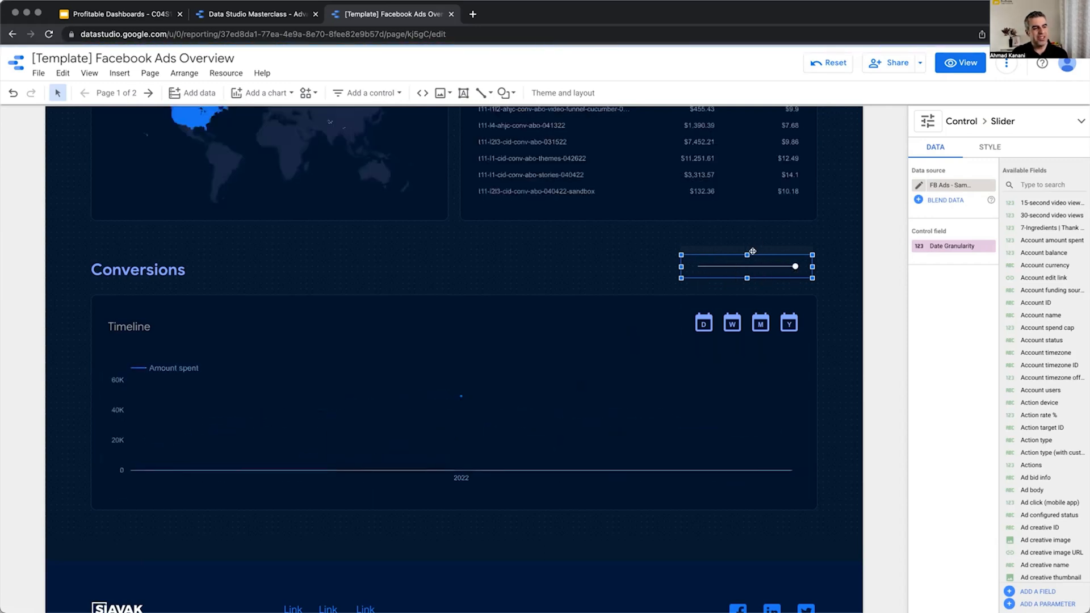
pyautogui.moveTo(794, 266); pyautogui.dragTo(729, 266)
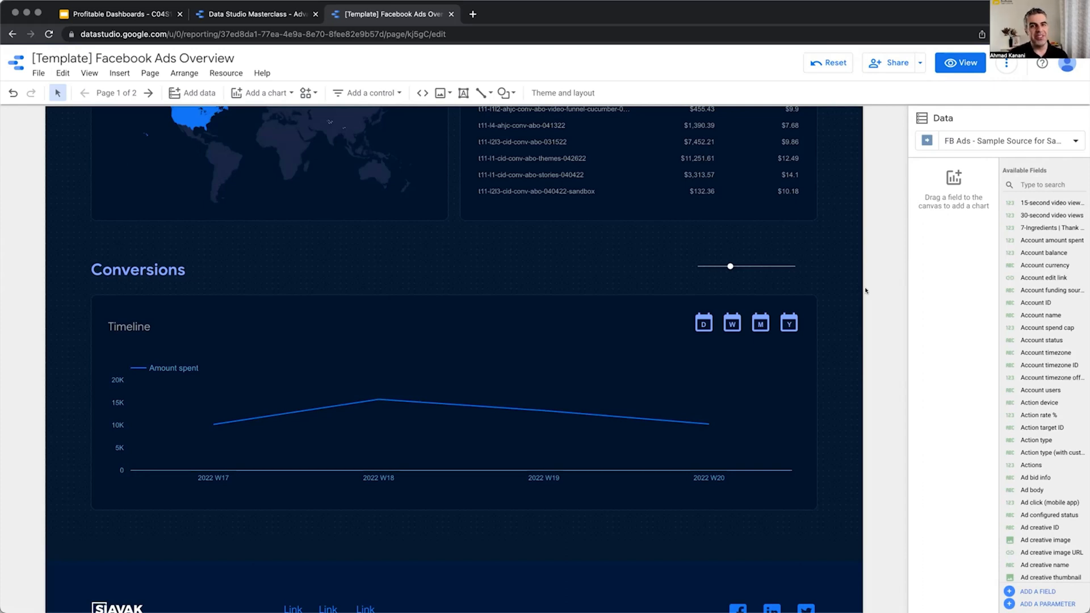
# Switch to the course presentation and start presenting the Recap slide
pyautogui.click(118, 14)
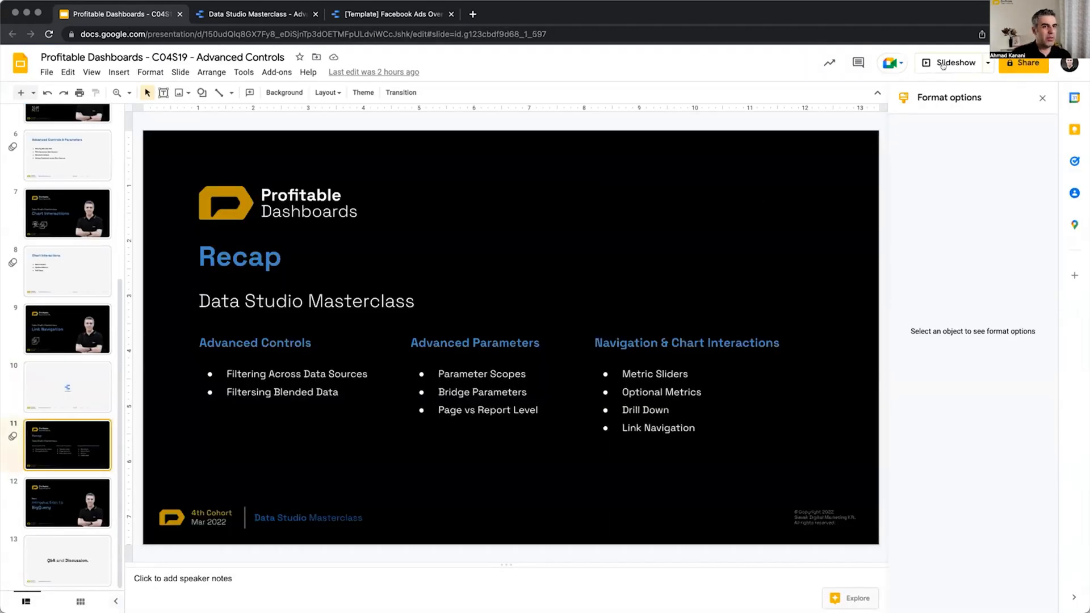
pyautogui.click(953, 62)
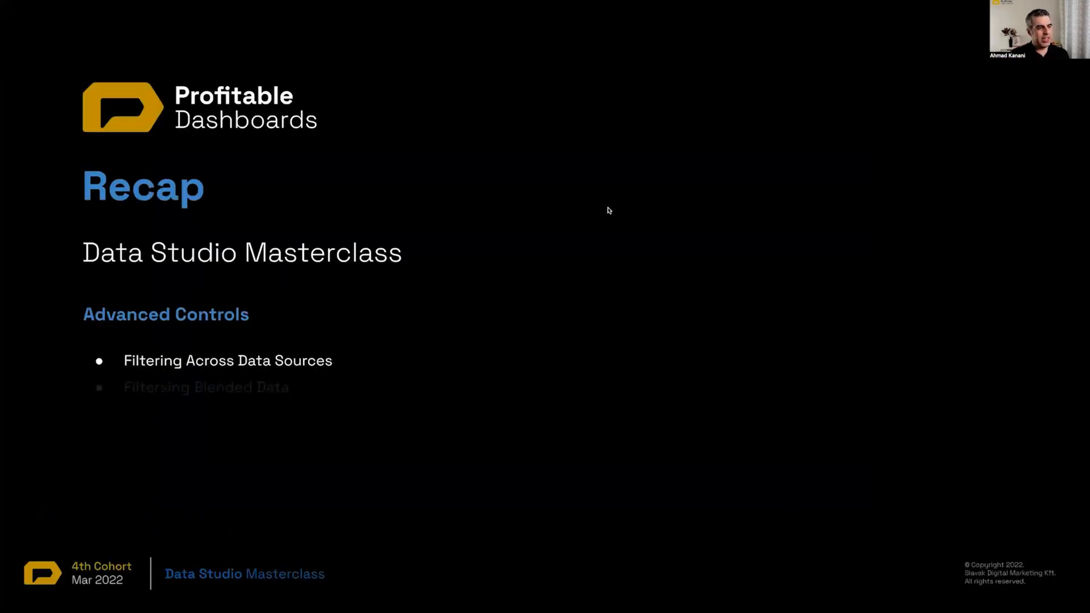